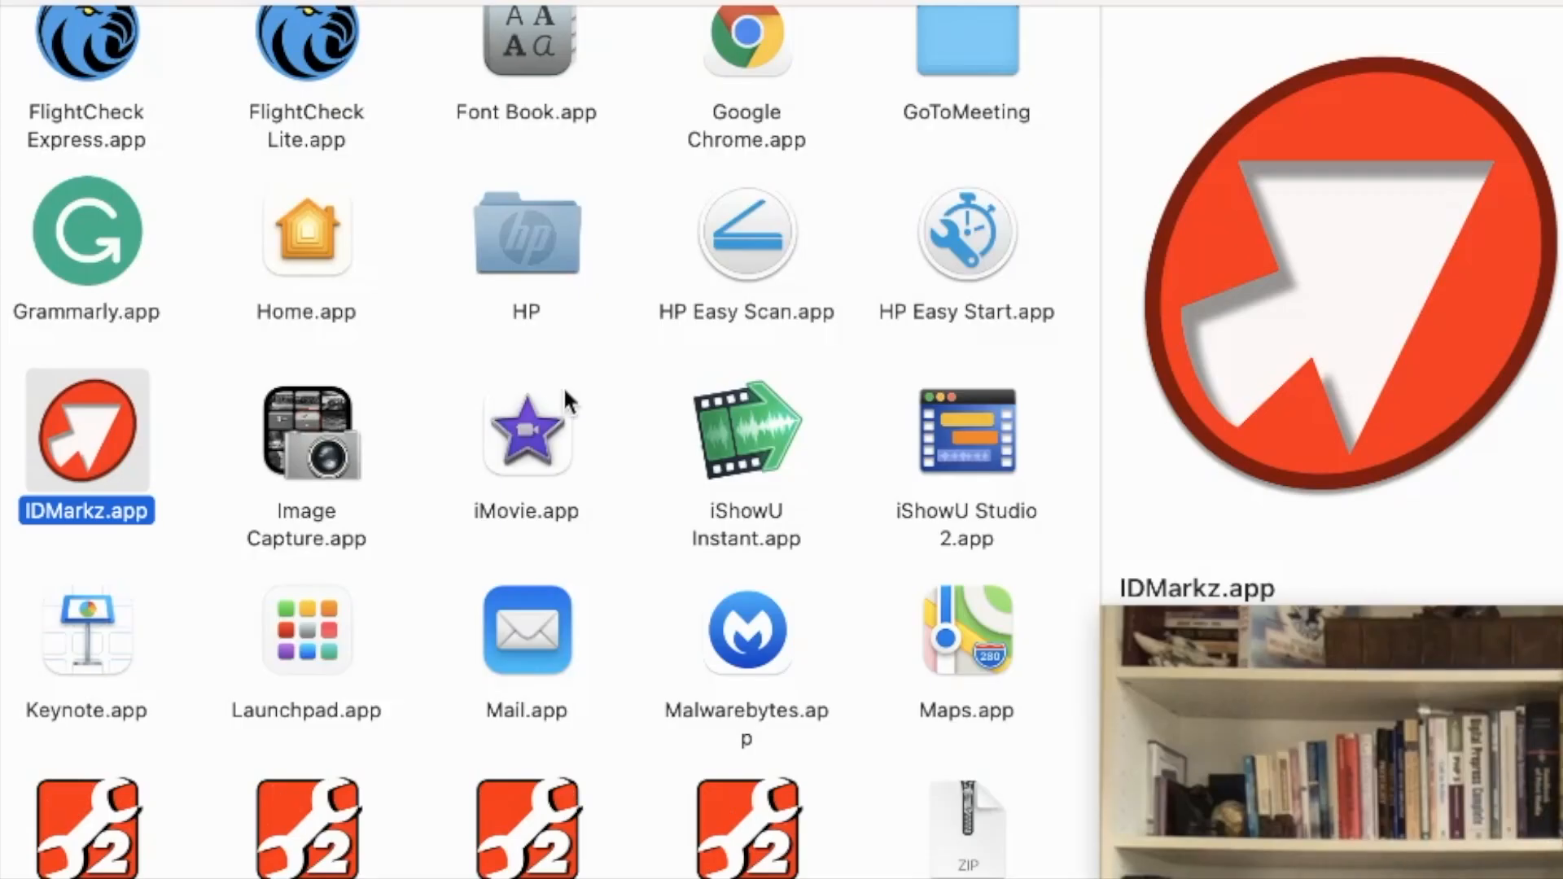
{"action": "mouse_move", "coordinate": [100, 447]}
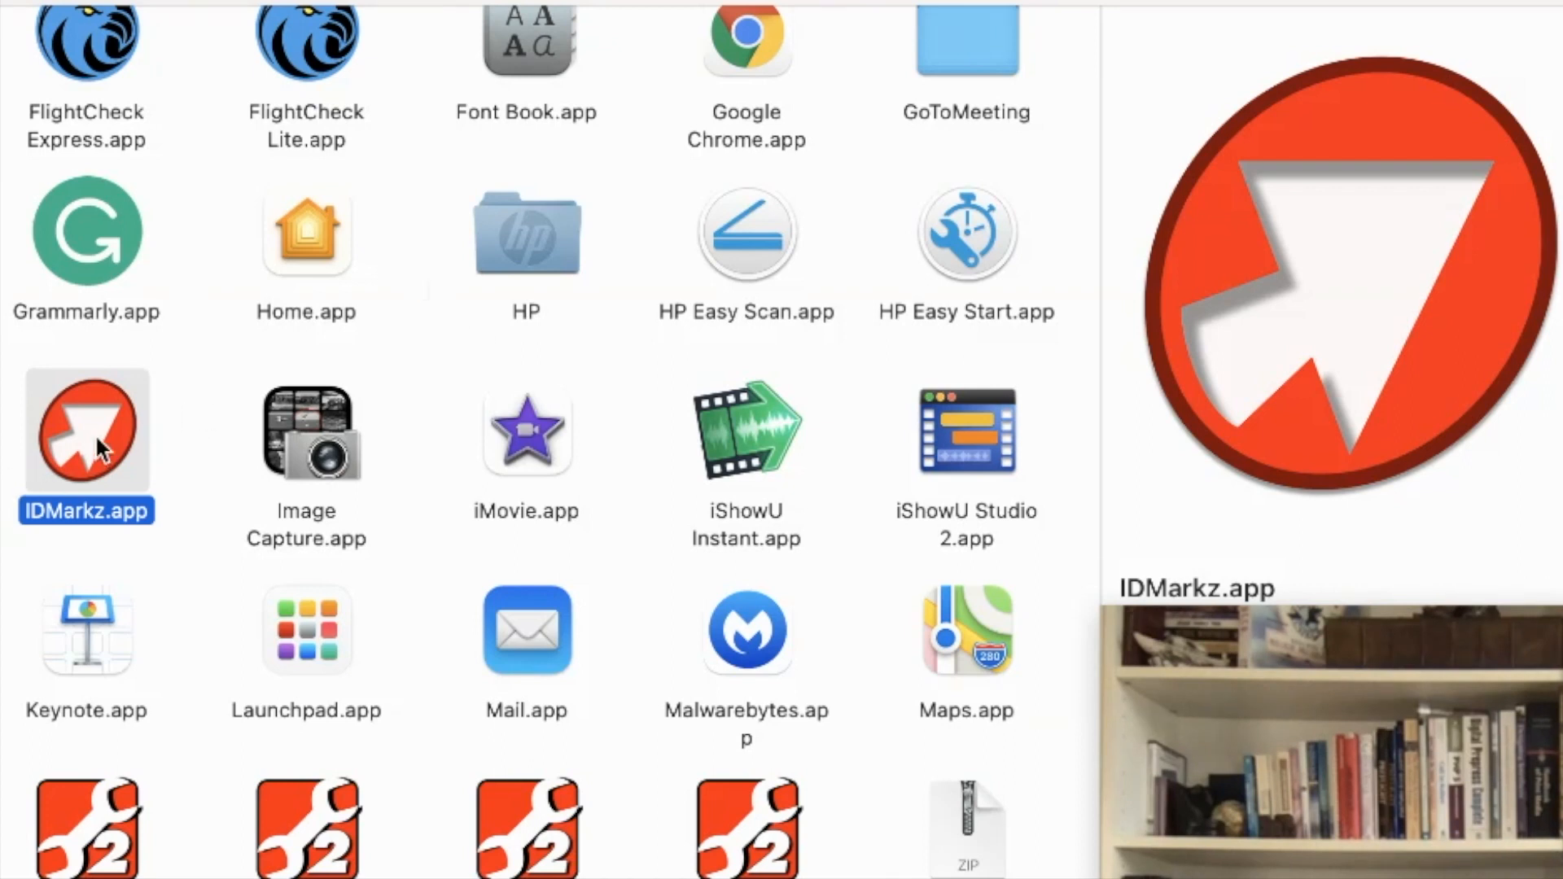
Step: Launch IDMarkz.app from the Finder Applications folder
{"action": "double_click", "coordinate": [86, 435]}
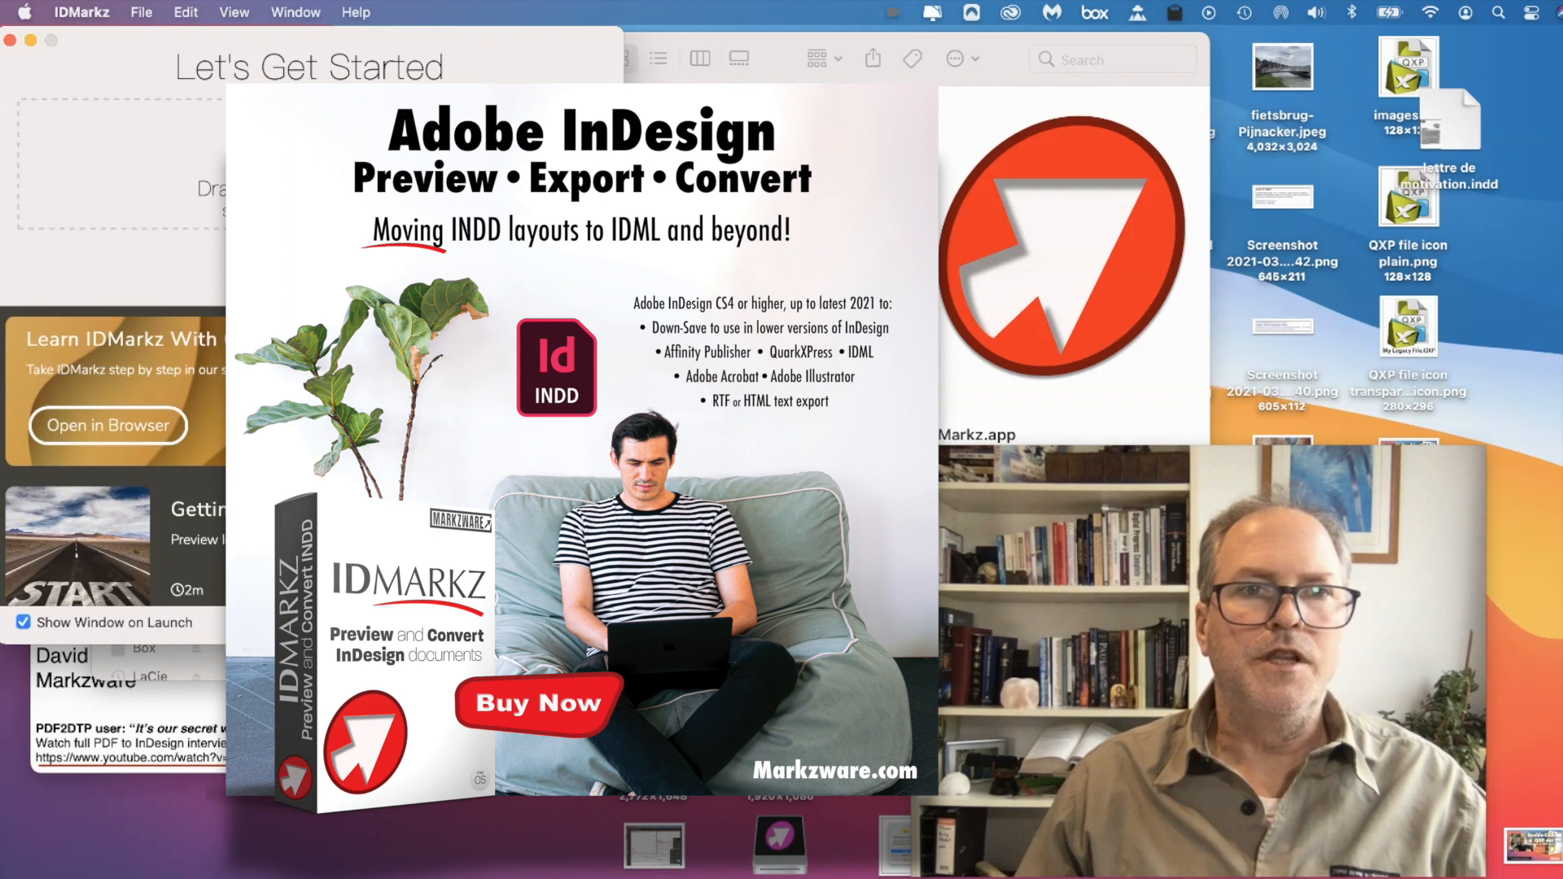
Step: Open Här-finns_bärfisar_A2_k6-CC2021.indd and scroll through its fonts, colours, images and stories info
{"action": "left_click", "coordinate": [140, 12]}
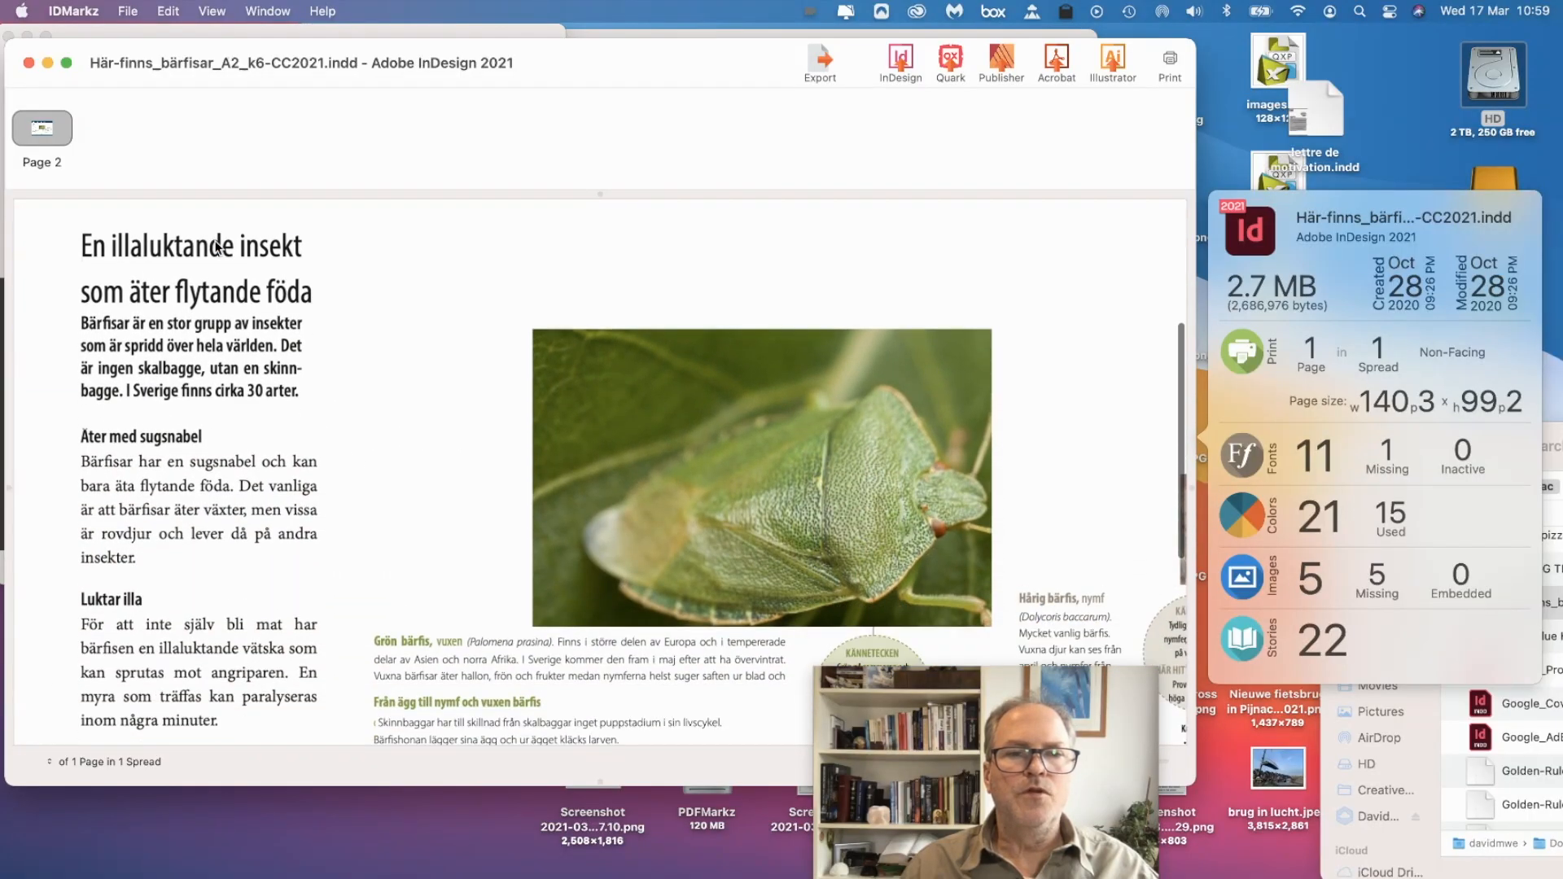
{"action": "scroll", "scroll_direction": "down", "scroll_amount": 3}
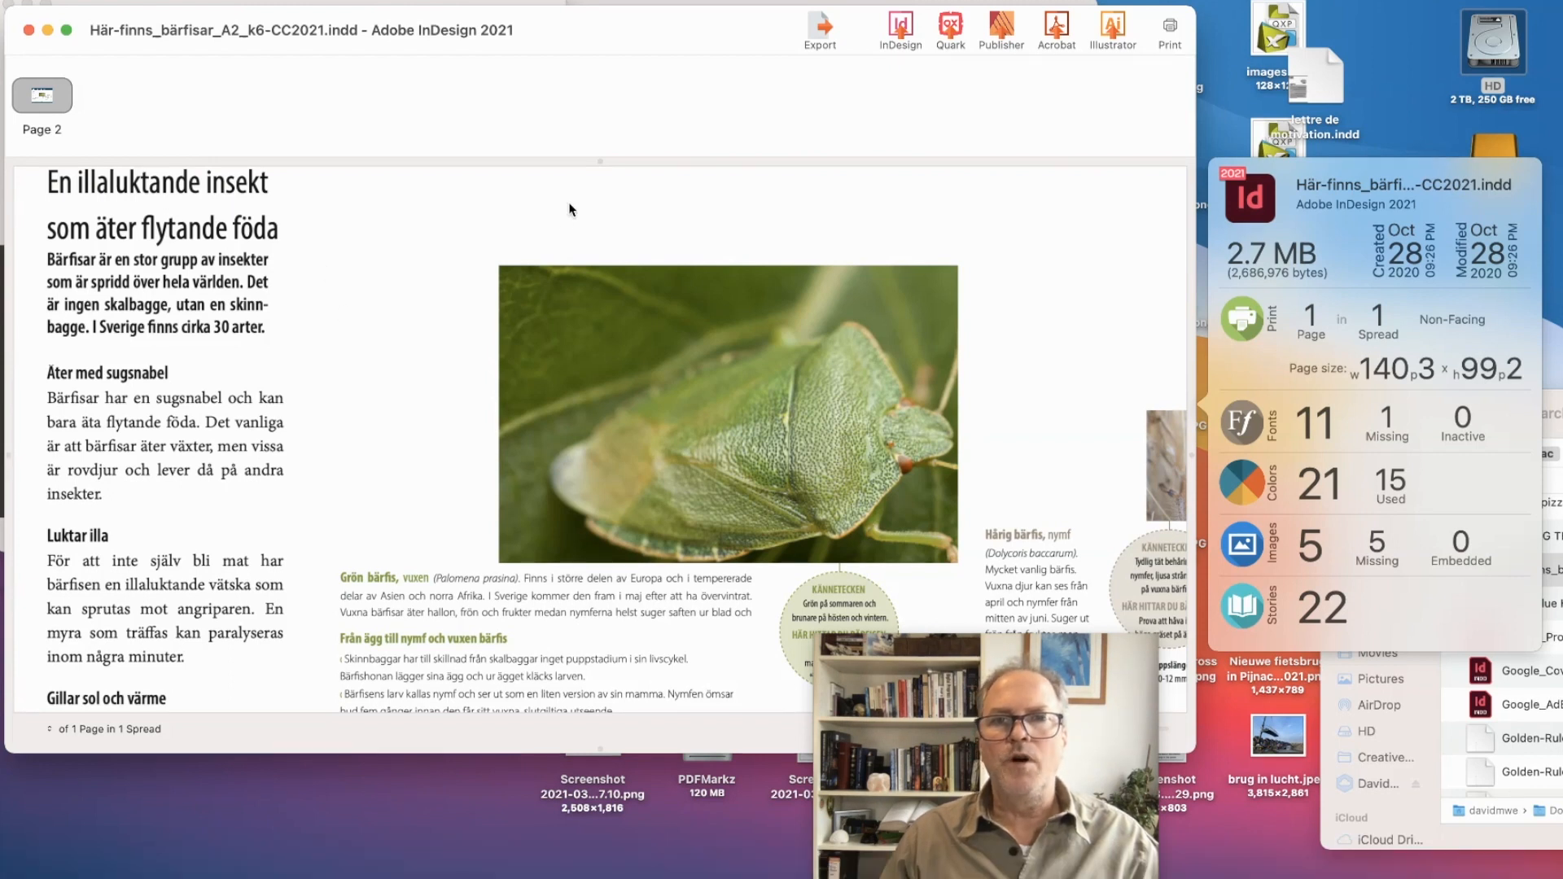
{"action": "mouse_move", "coordinate": [825, 110]}
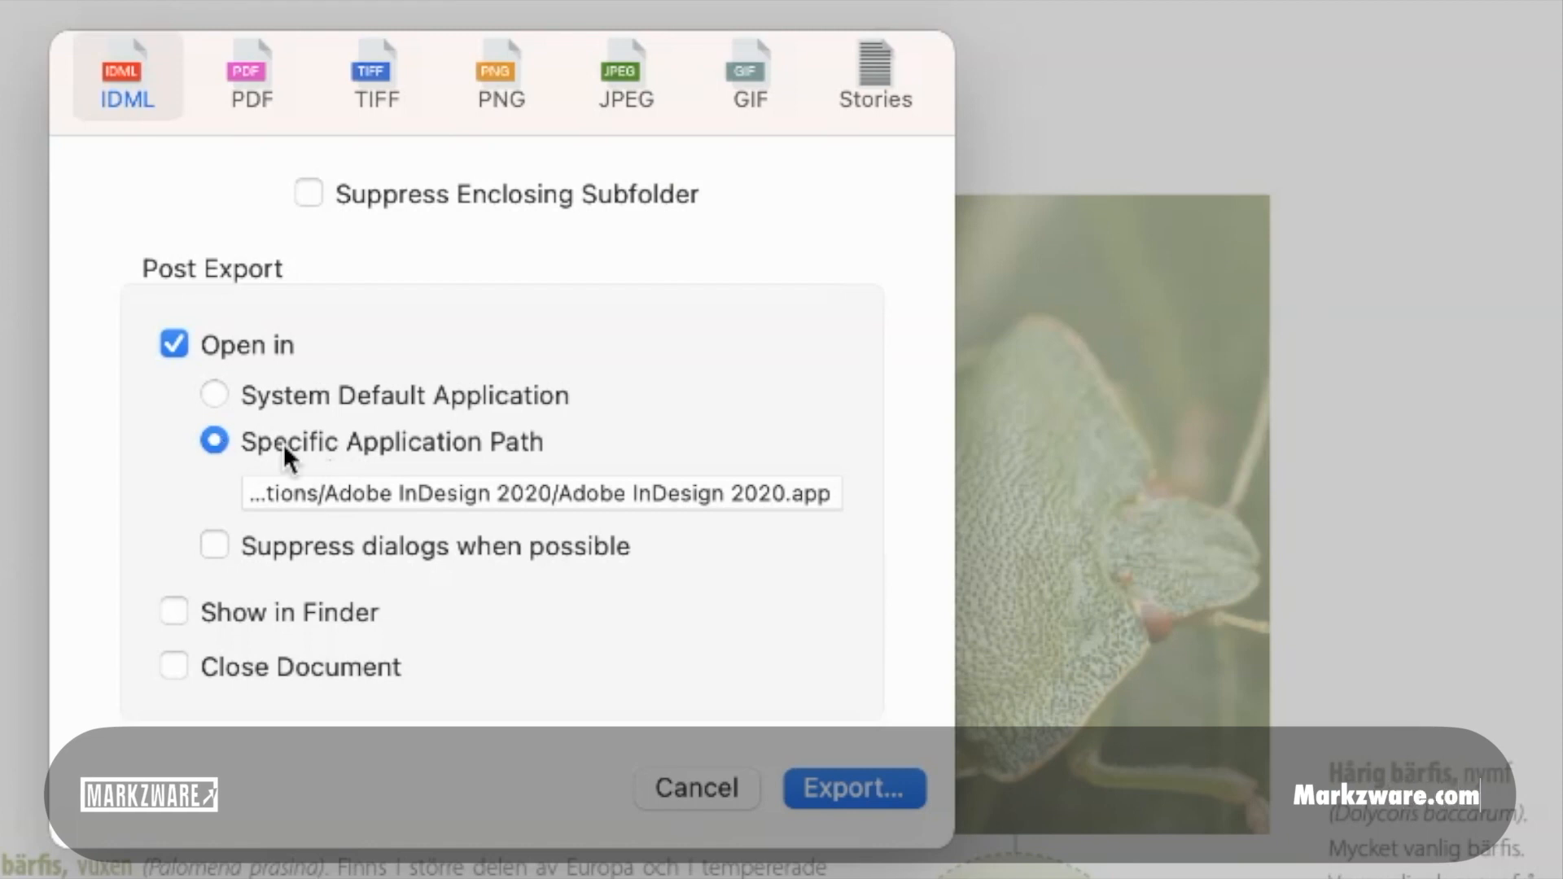
{"action": "mouse_move", "coordinate": [441, 501]}
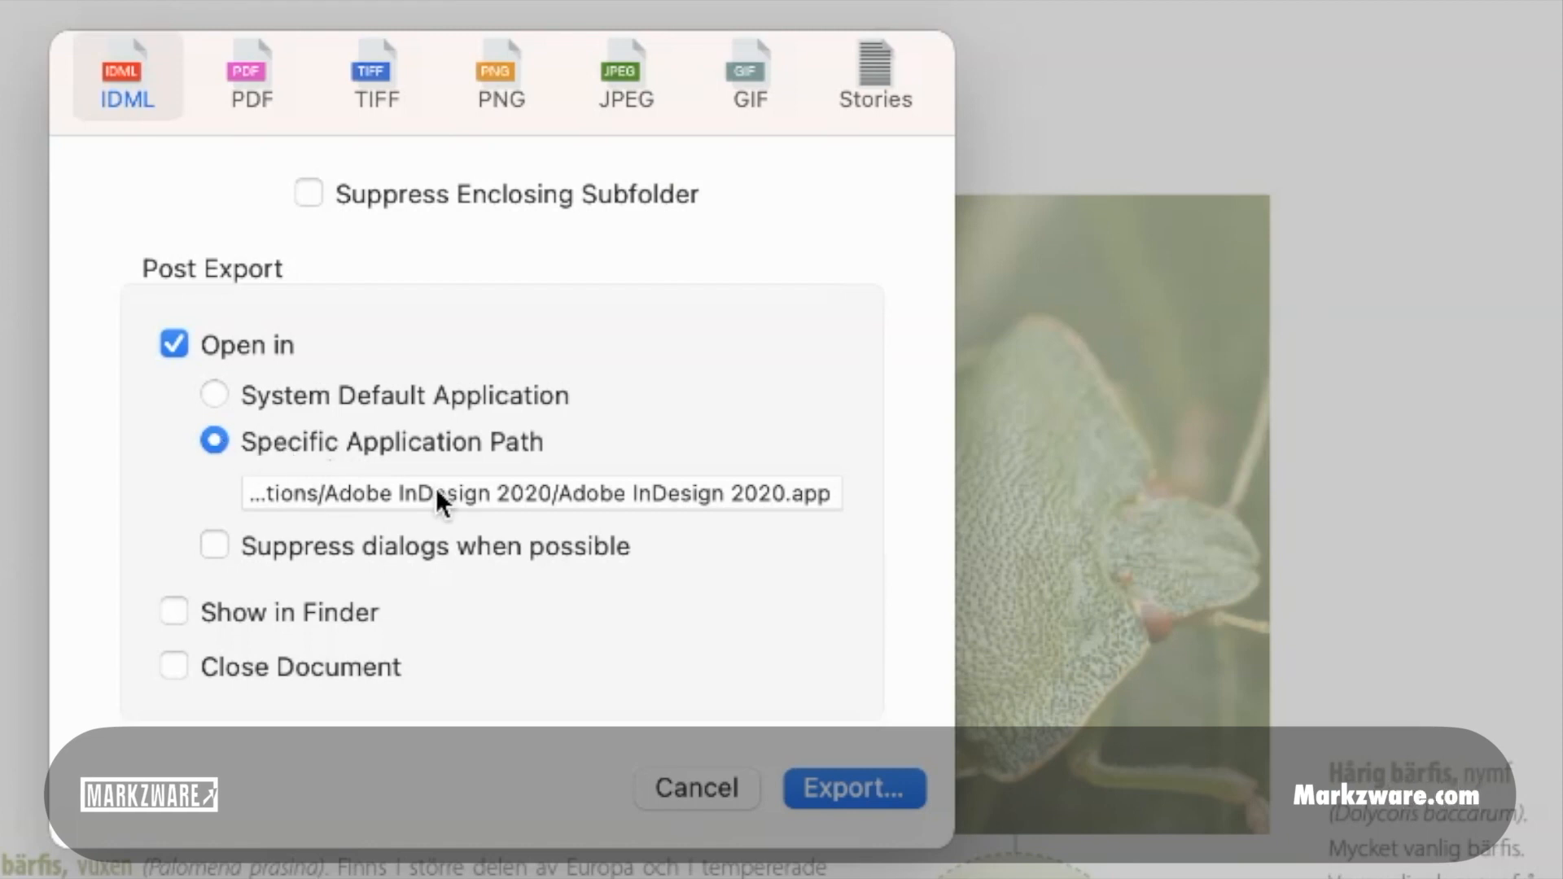
{"action": "mouse_move", "coordinate": [758, 506]}
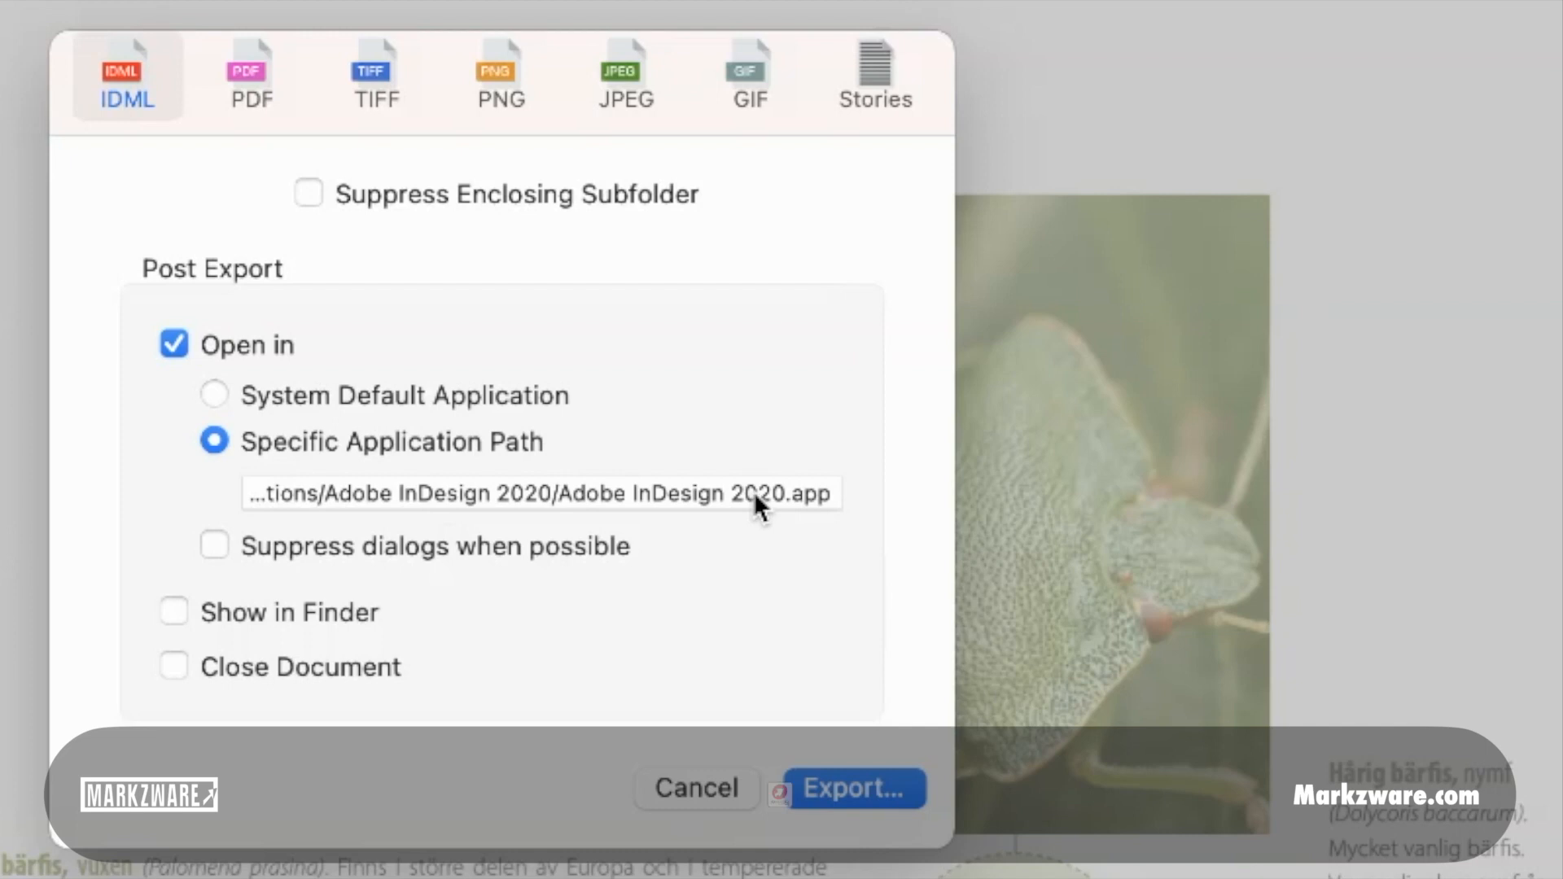
{"action": "mouse_move", "coordinate": [838, 598]}
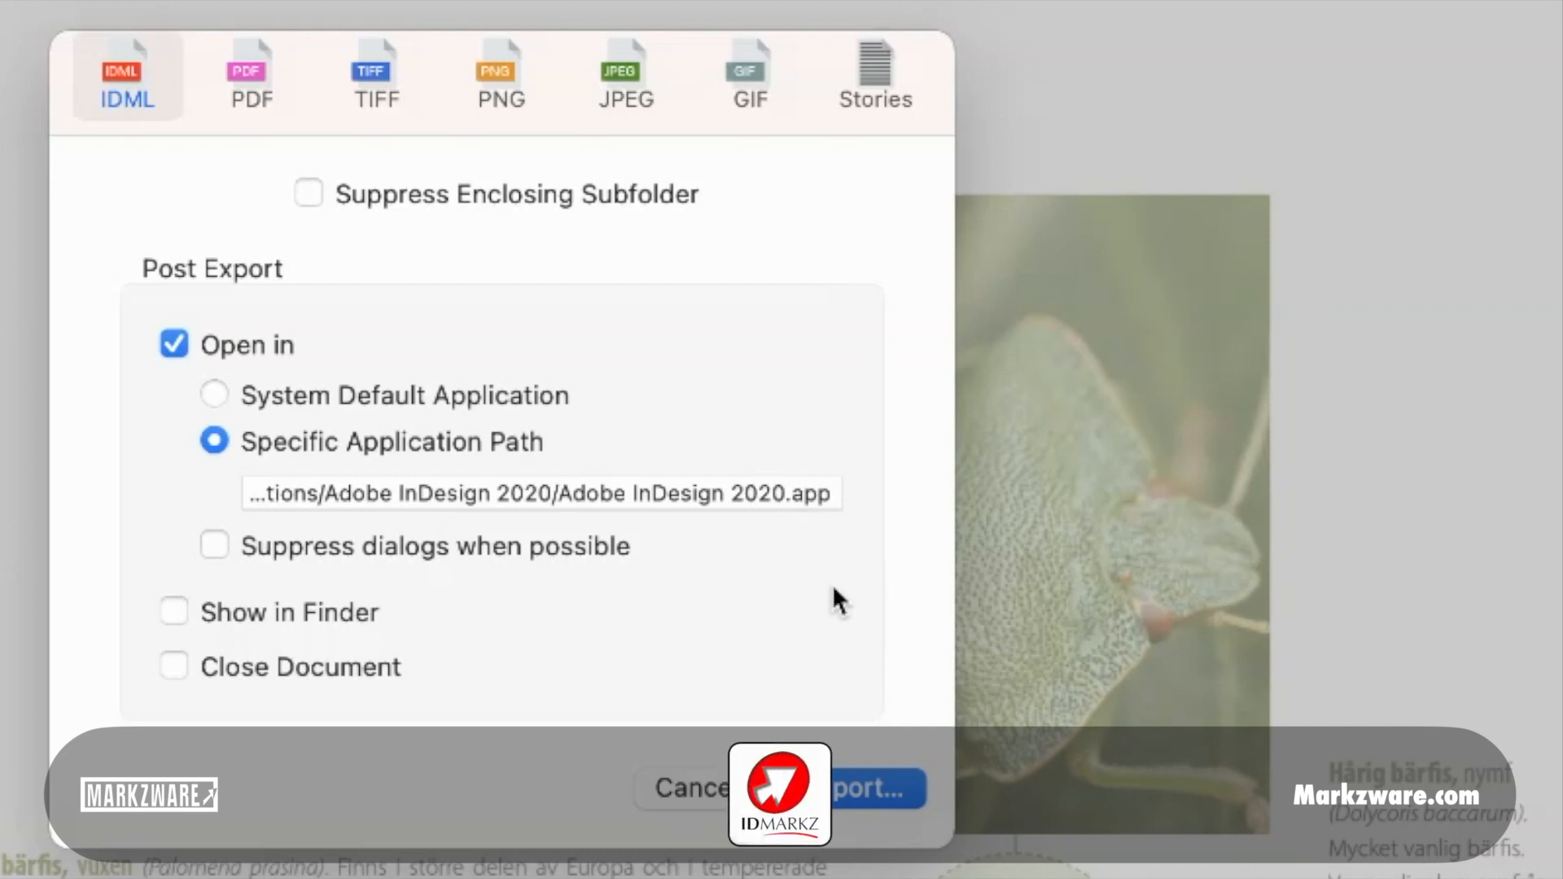
{"action": "mouse_move", "coordinate": [847, 792]}
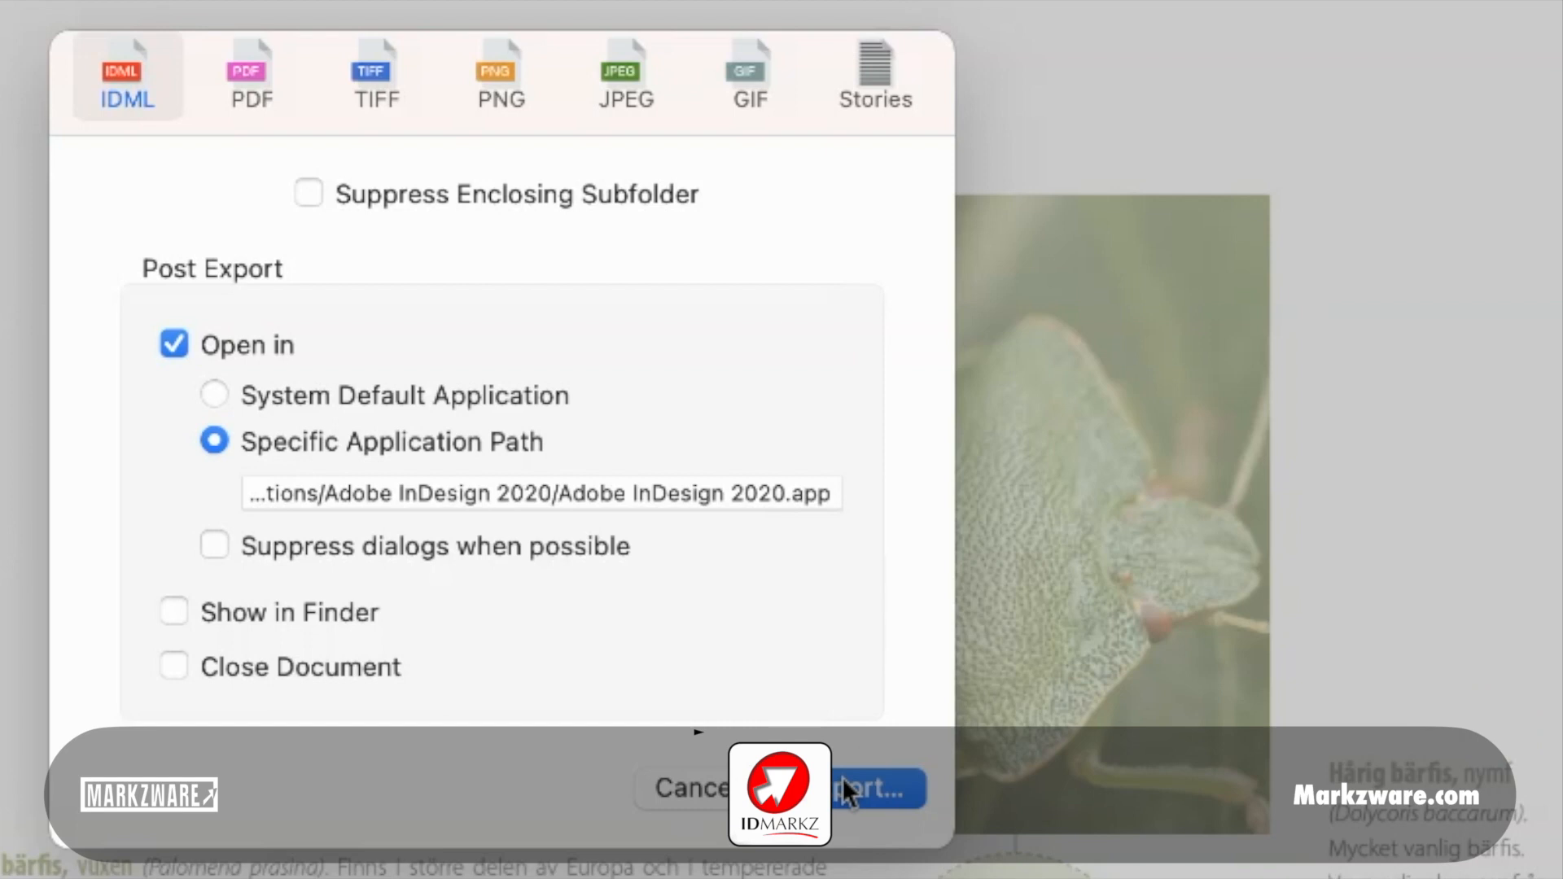
Step: Confirm IDML export settings set to open afterwards in InDesign 2020
{"action": "left_click", "coordinate": [863, 789]}
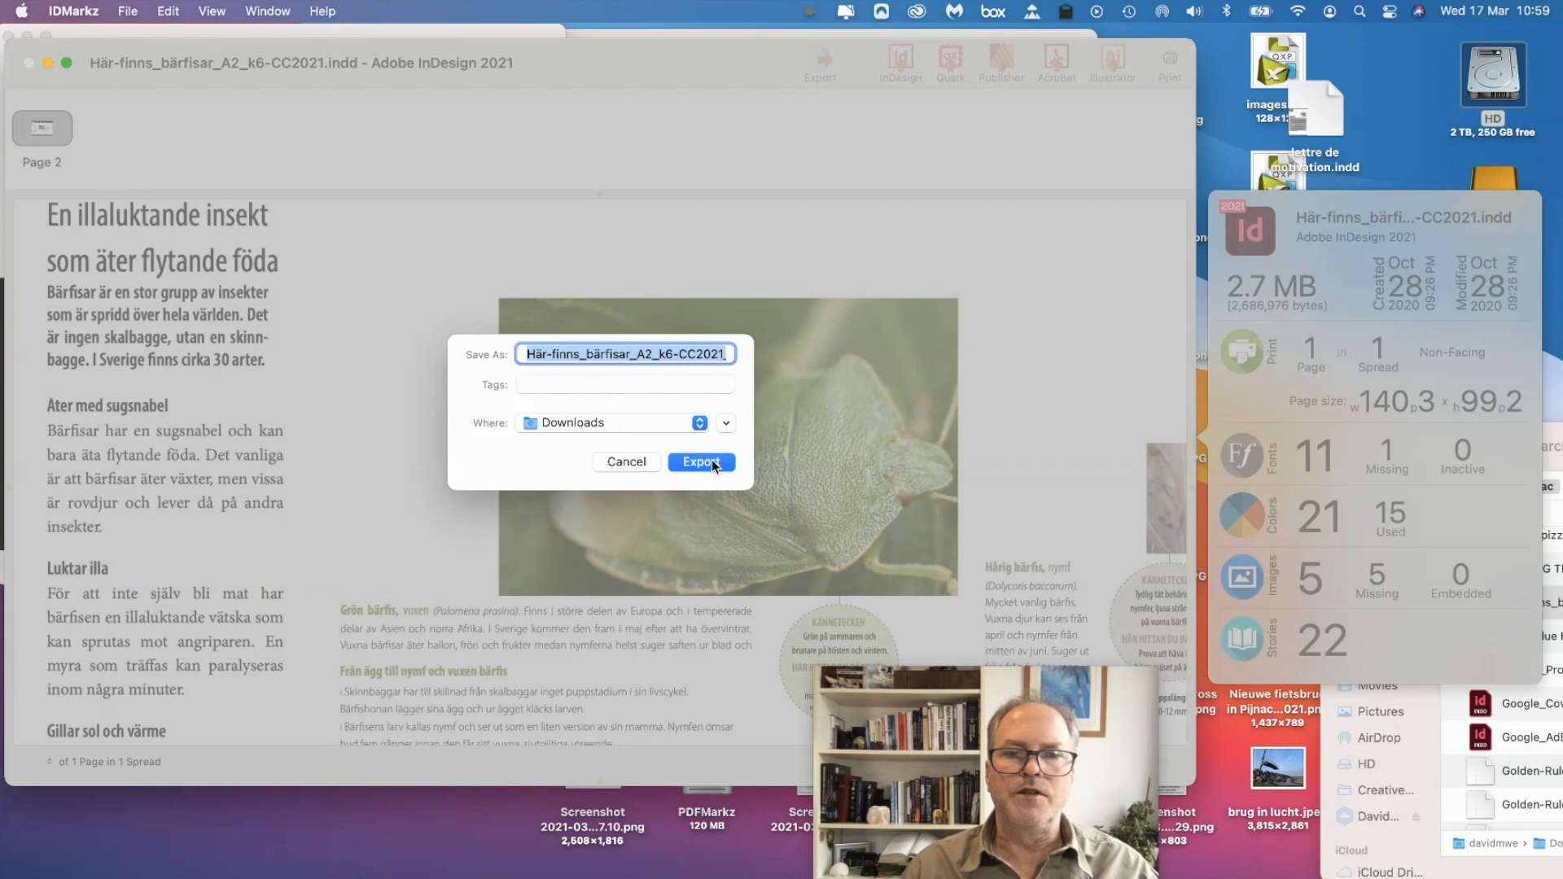
Step: Save the IDML to Downloads, substitute default for missing A Garamond, then send to Illustrator
{"action": "left_click", "coordinate": [701, 462]}
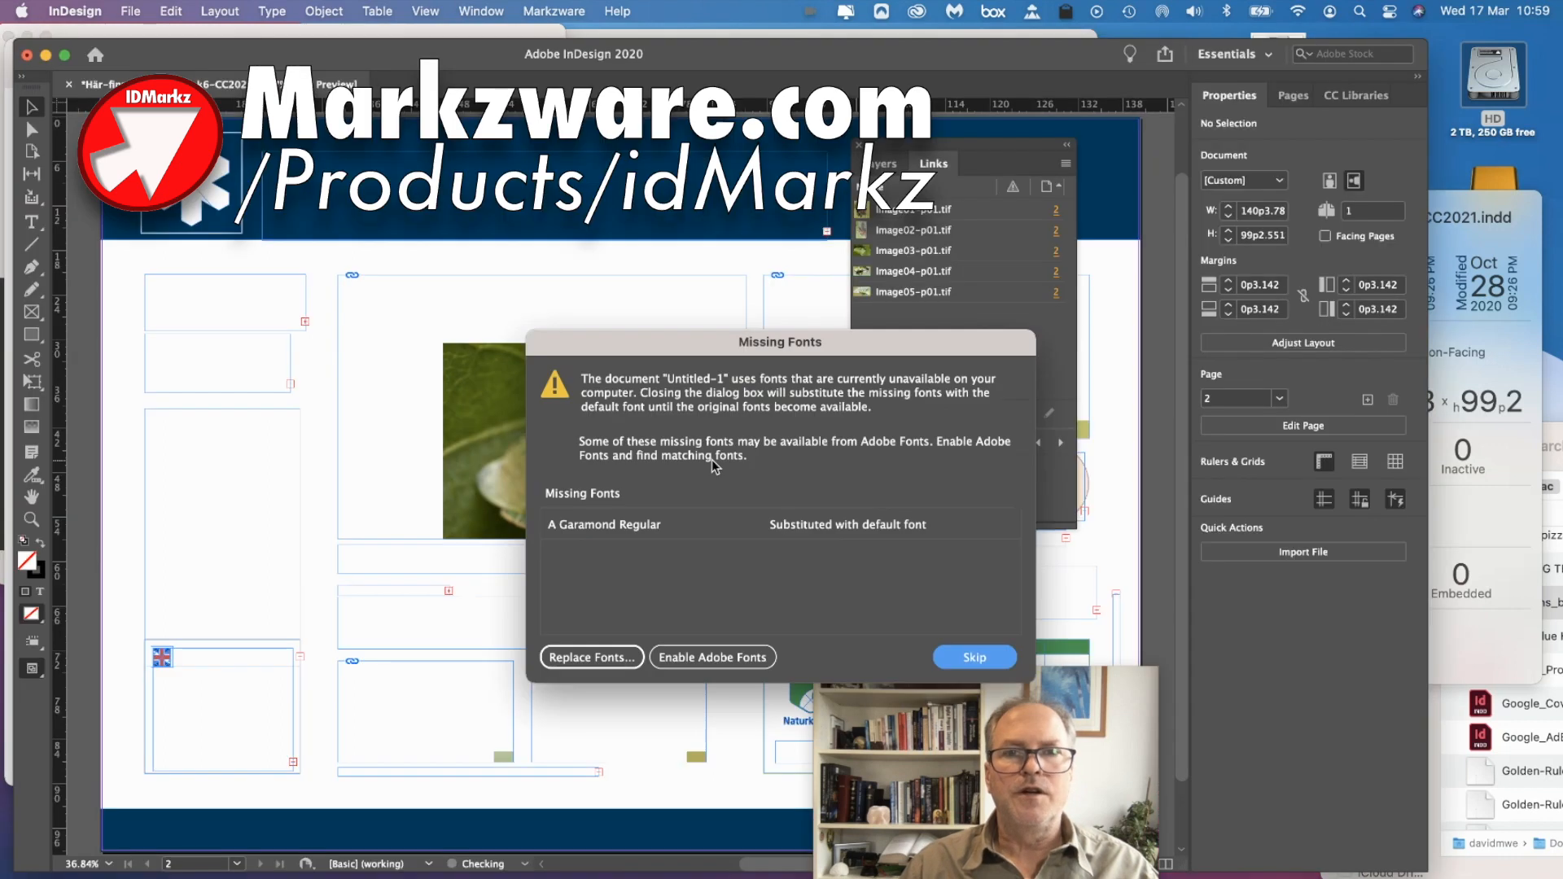
{"action": "left_click", "coordinate": [712, 656]}
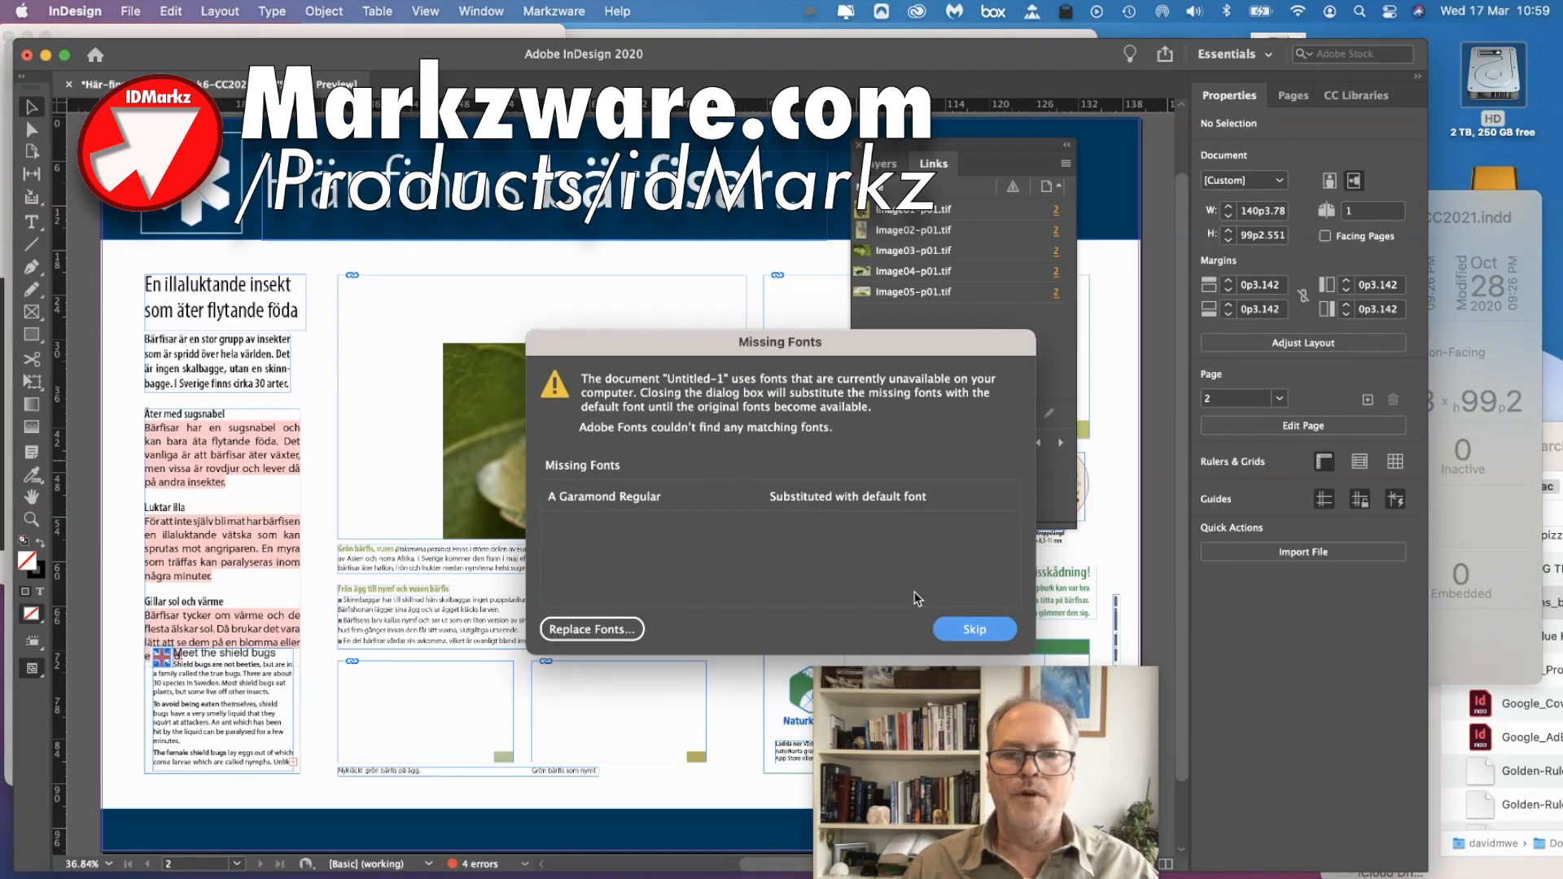
{"action": "left_click", "coordinate": [974, 630]}
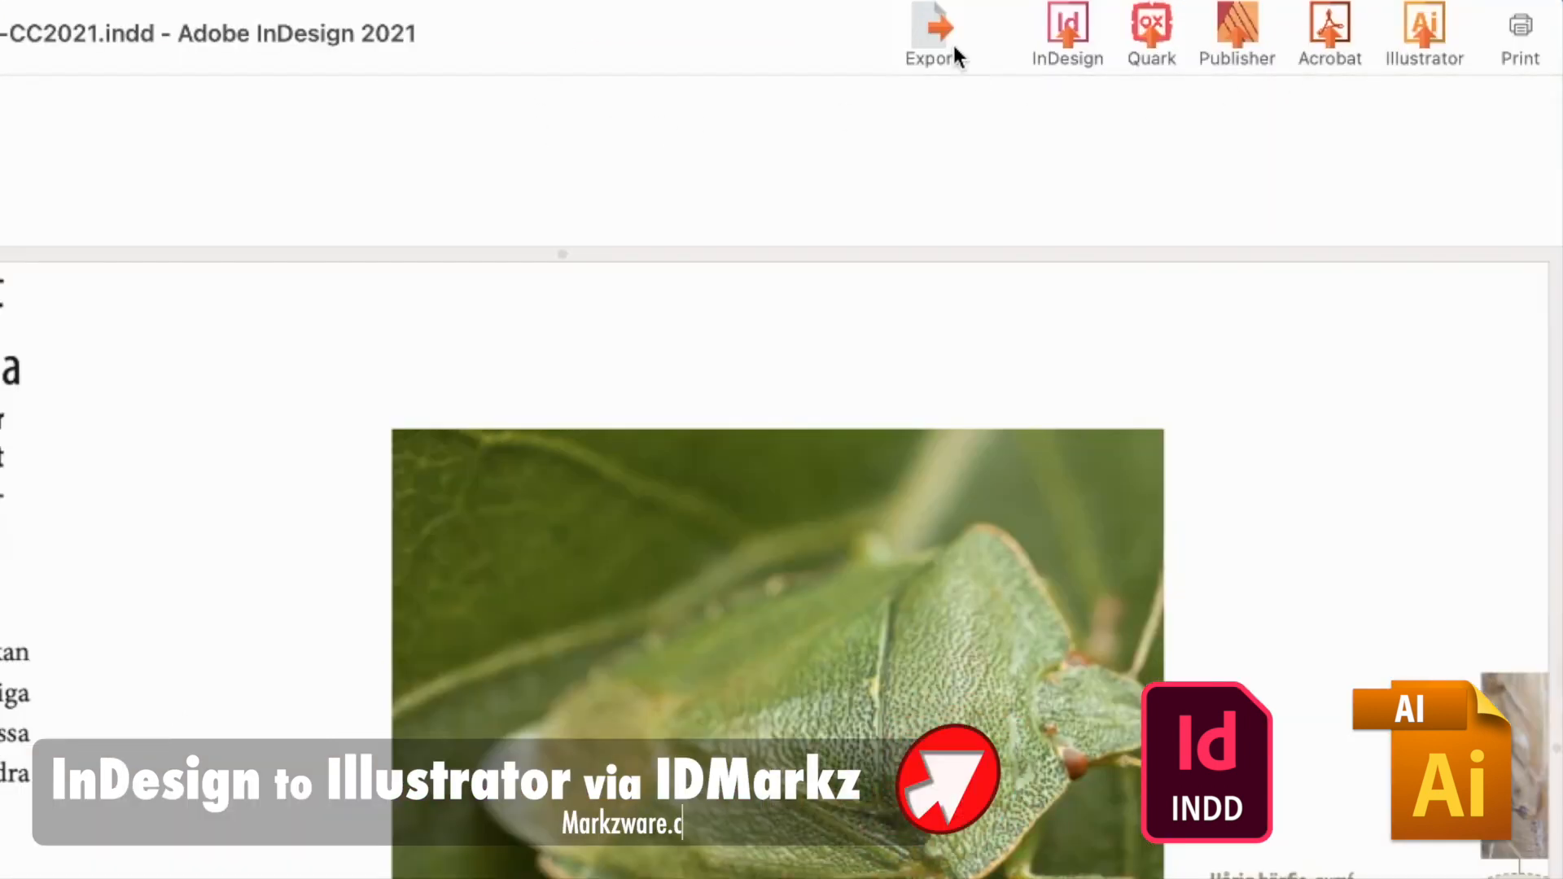
{"action": "mouse_move", "coordinate": [1425, 35]}
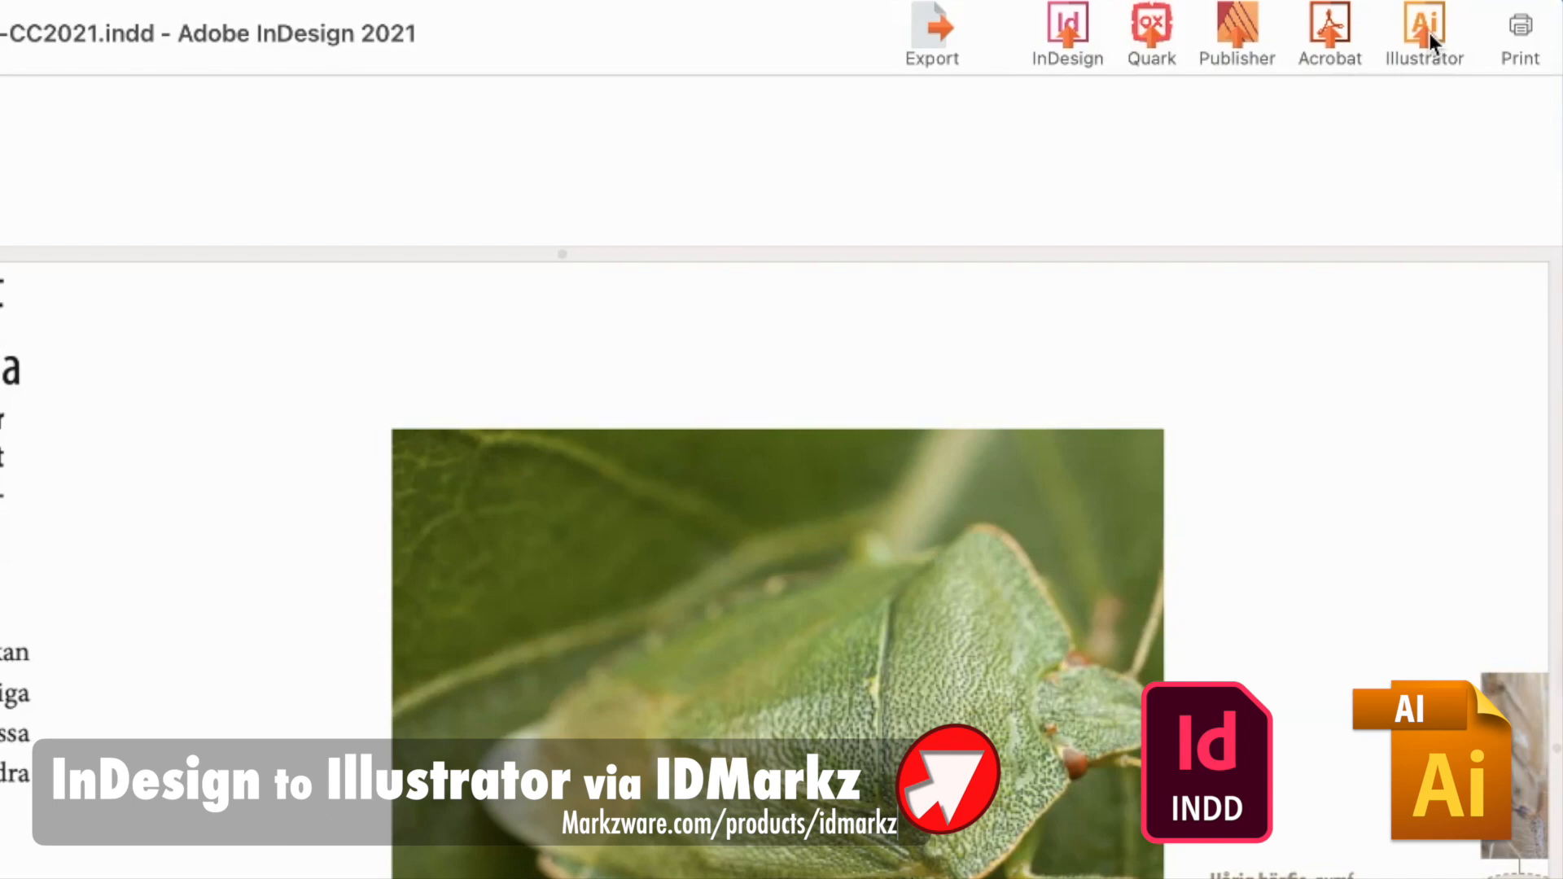
{"action": "left_click", "coordinate": [1425, 31]}
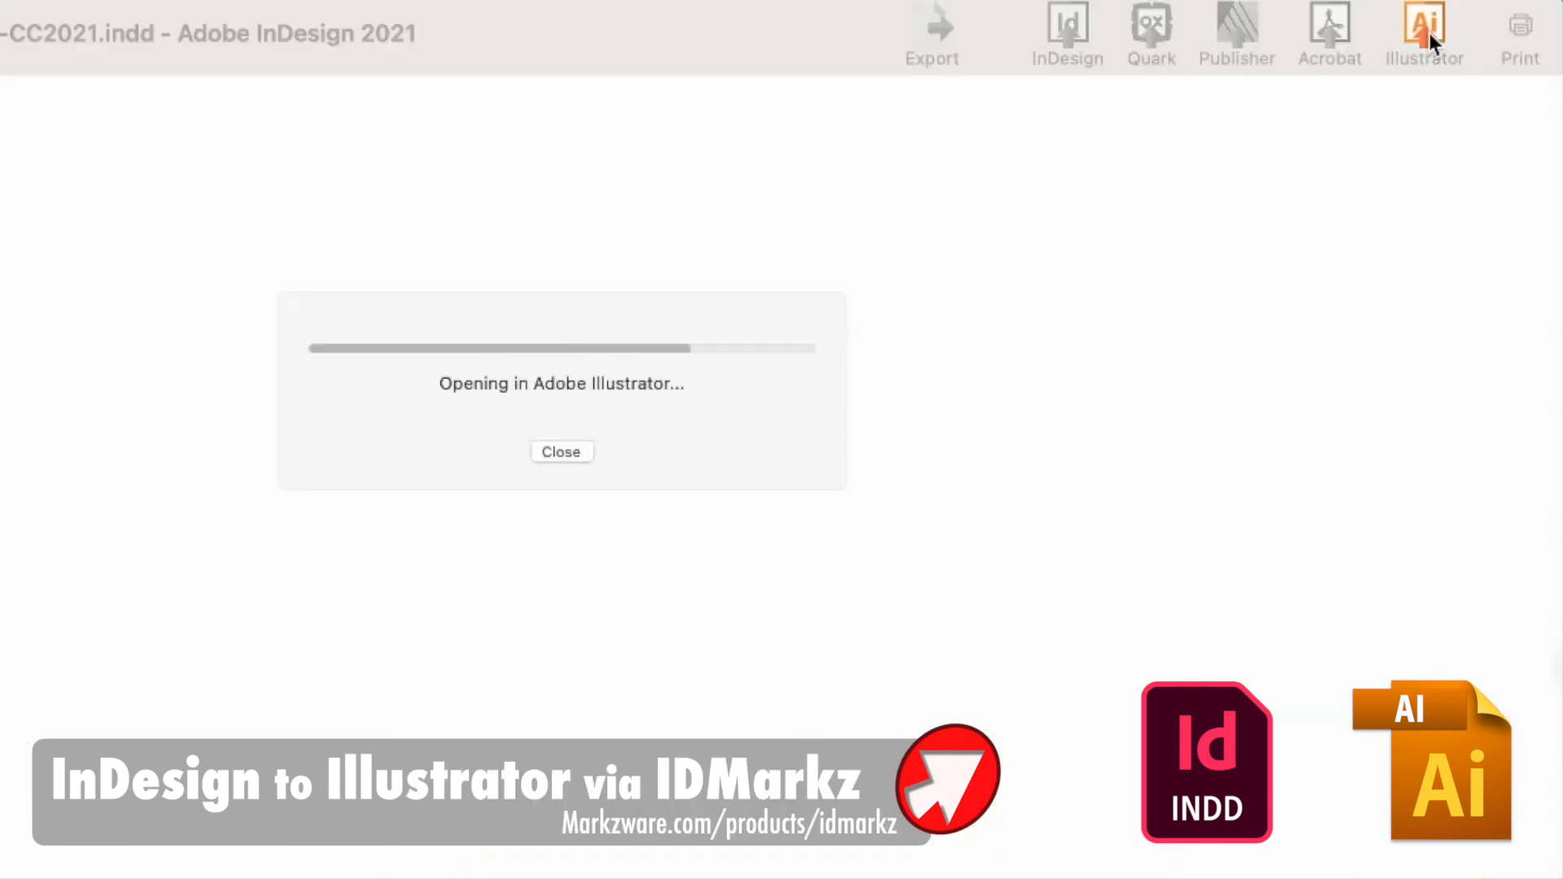
{"action": "left_click", "coordinate": [560, 450]}
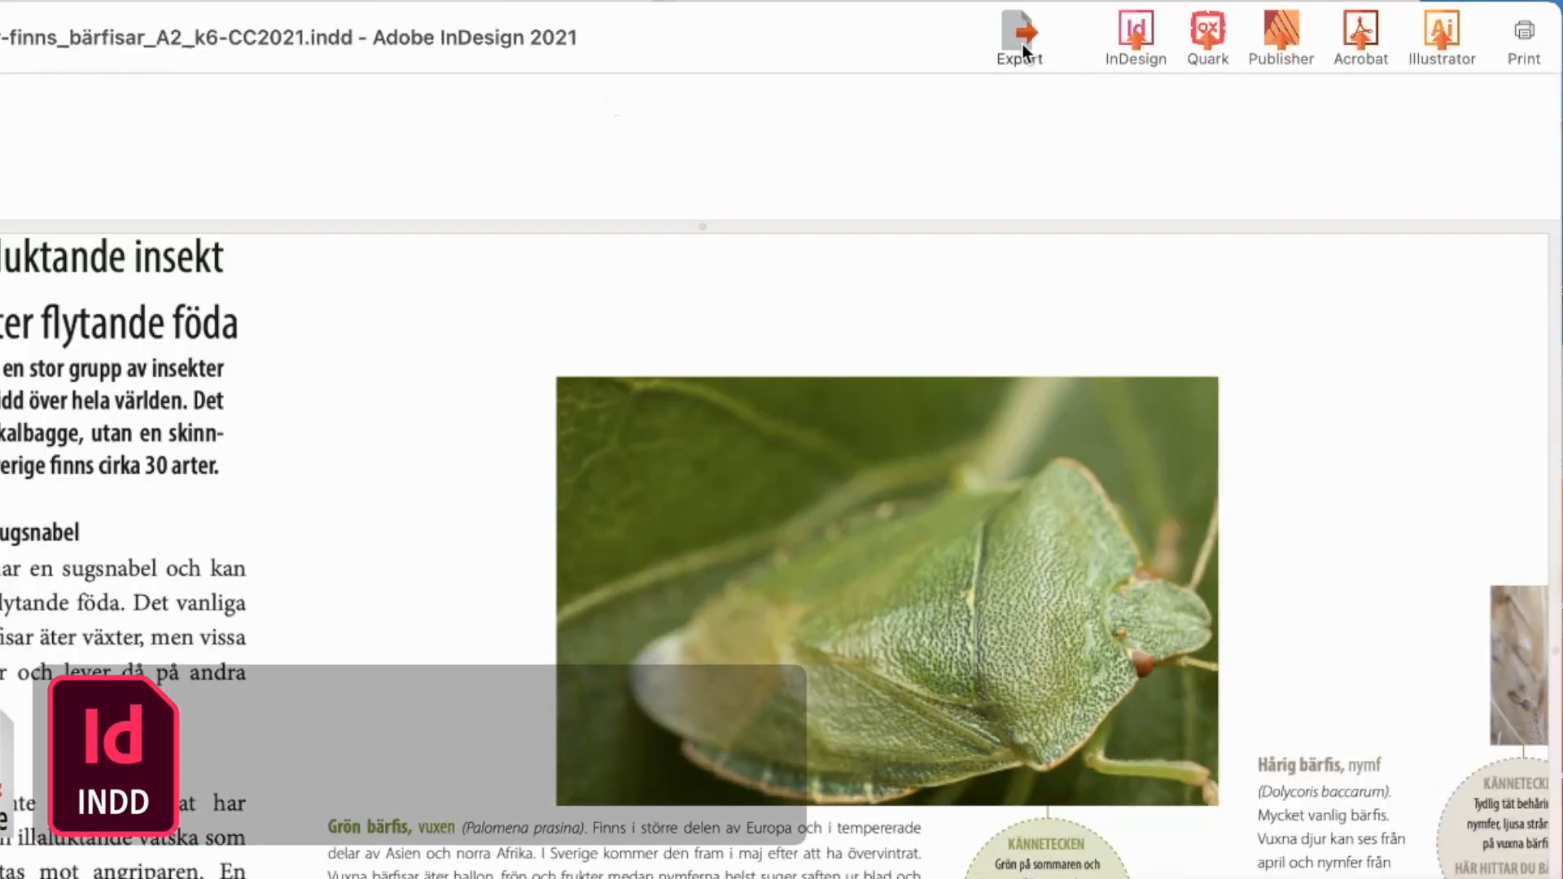
Step: Export all pages as PDF into Downloads, opening in the default application
{"action": "left_click", "coordinate": [1018, 38]}
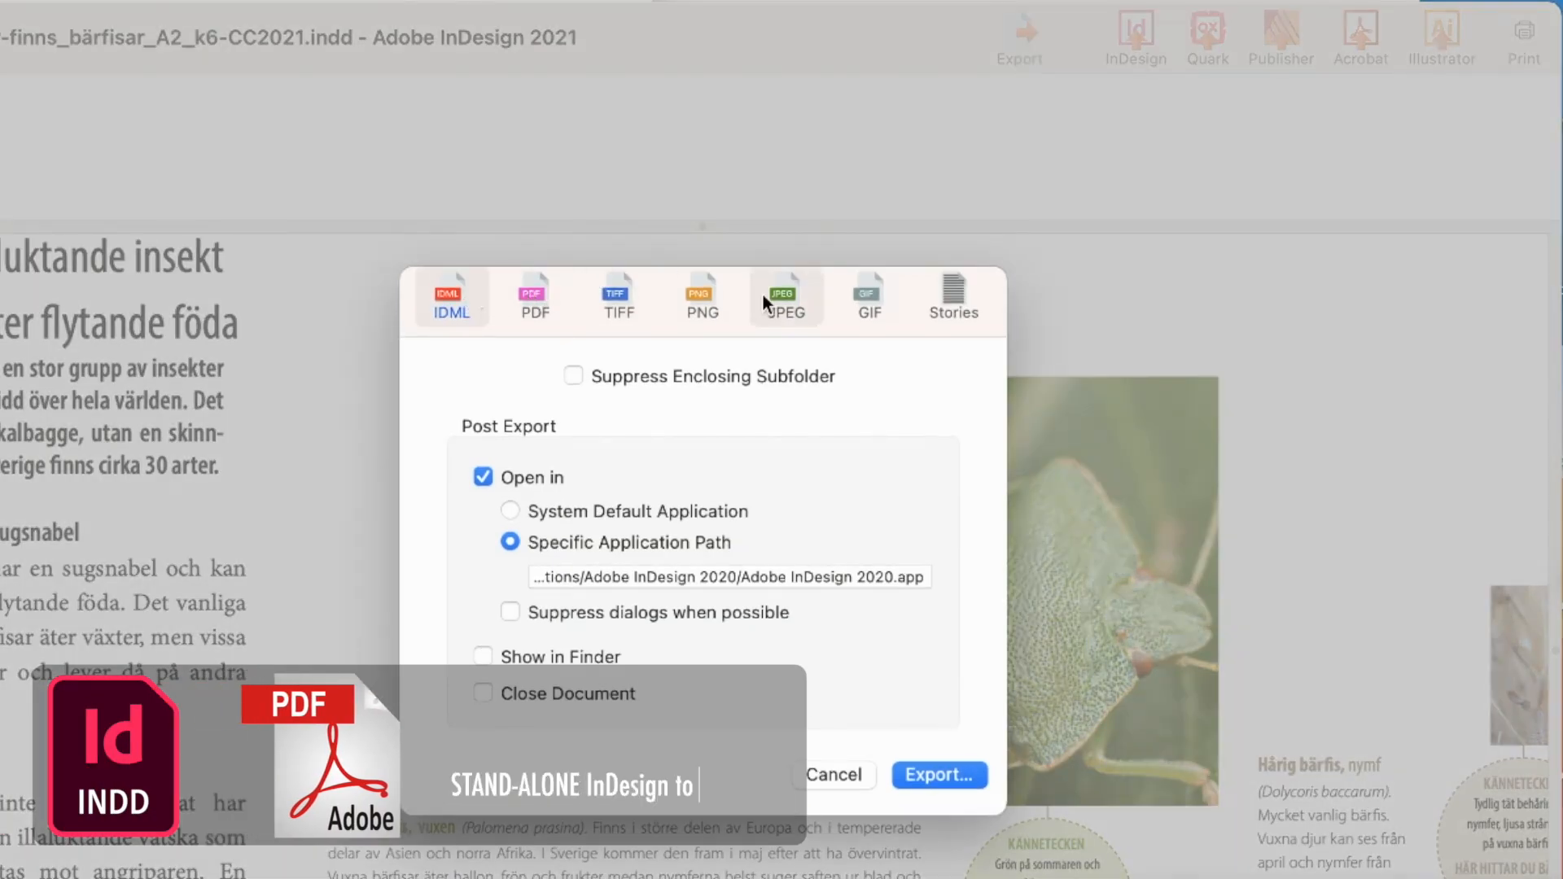
{"action": "left_click", "coordinate": [951, 296]}
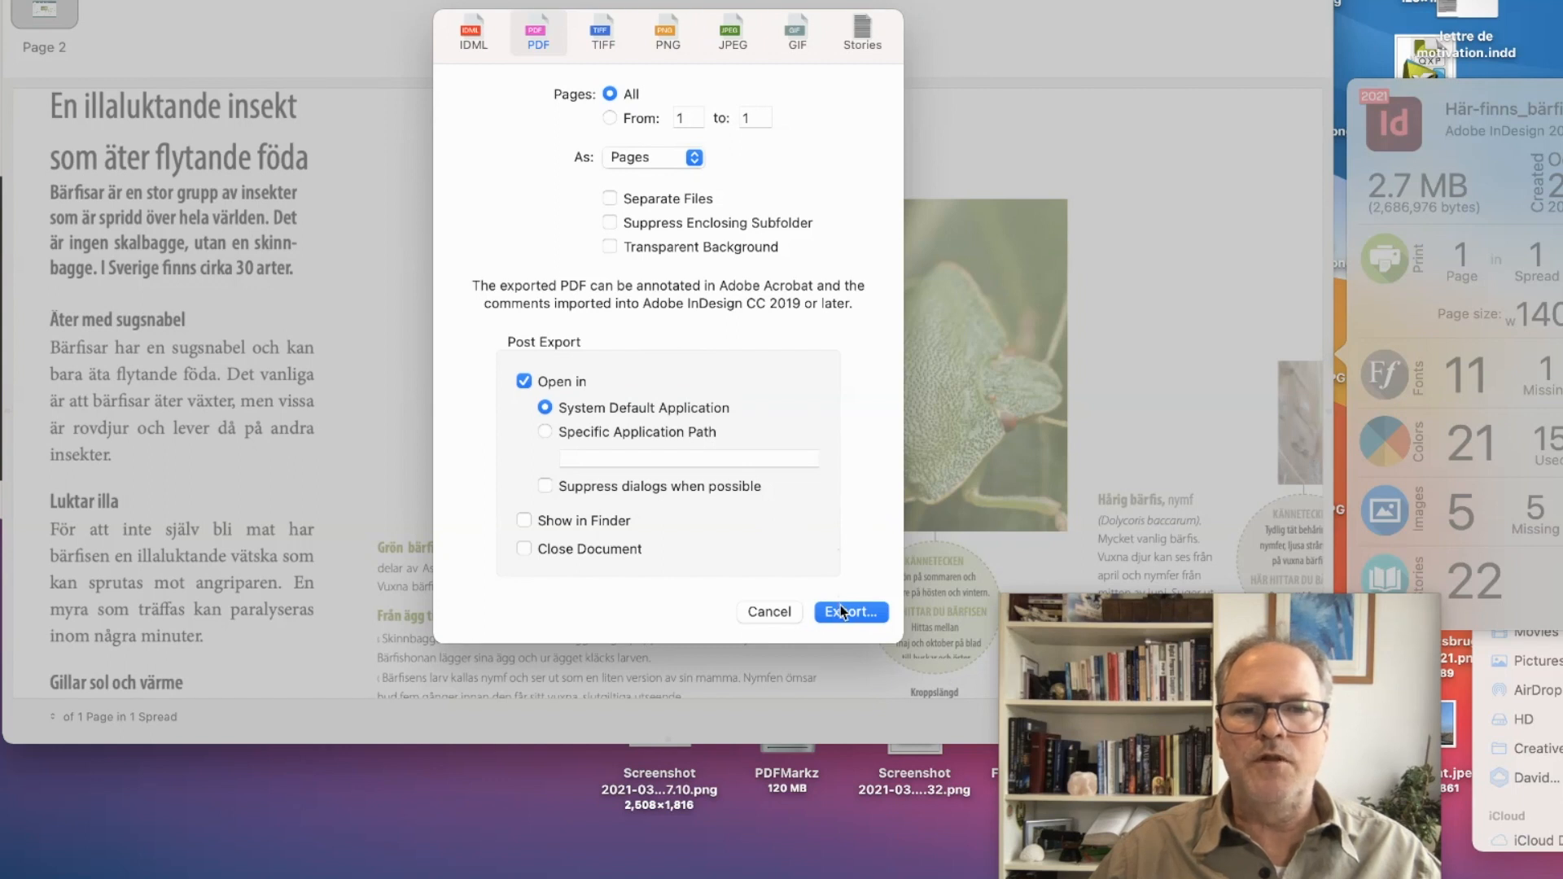
{"action": "left_click", "coordinate": [849, 611]}
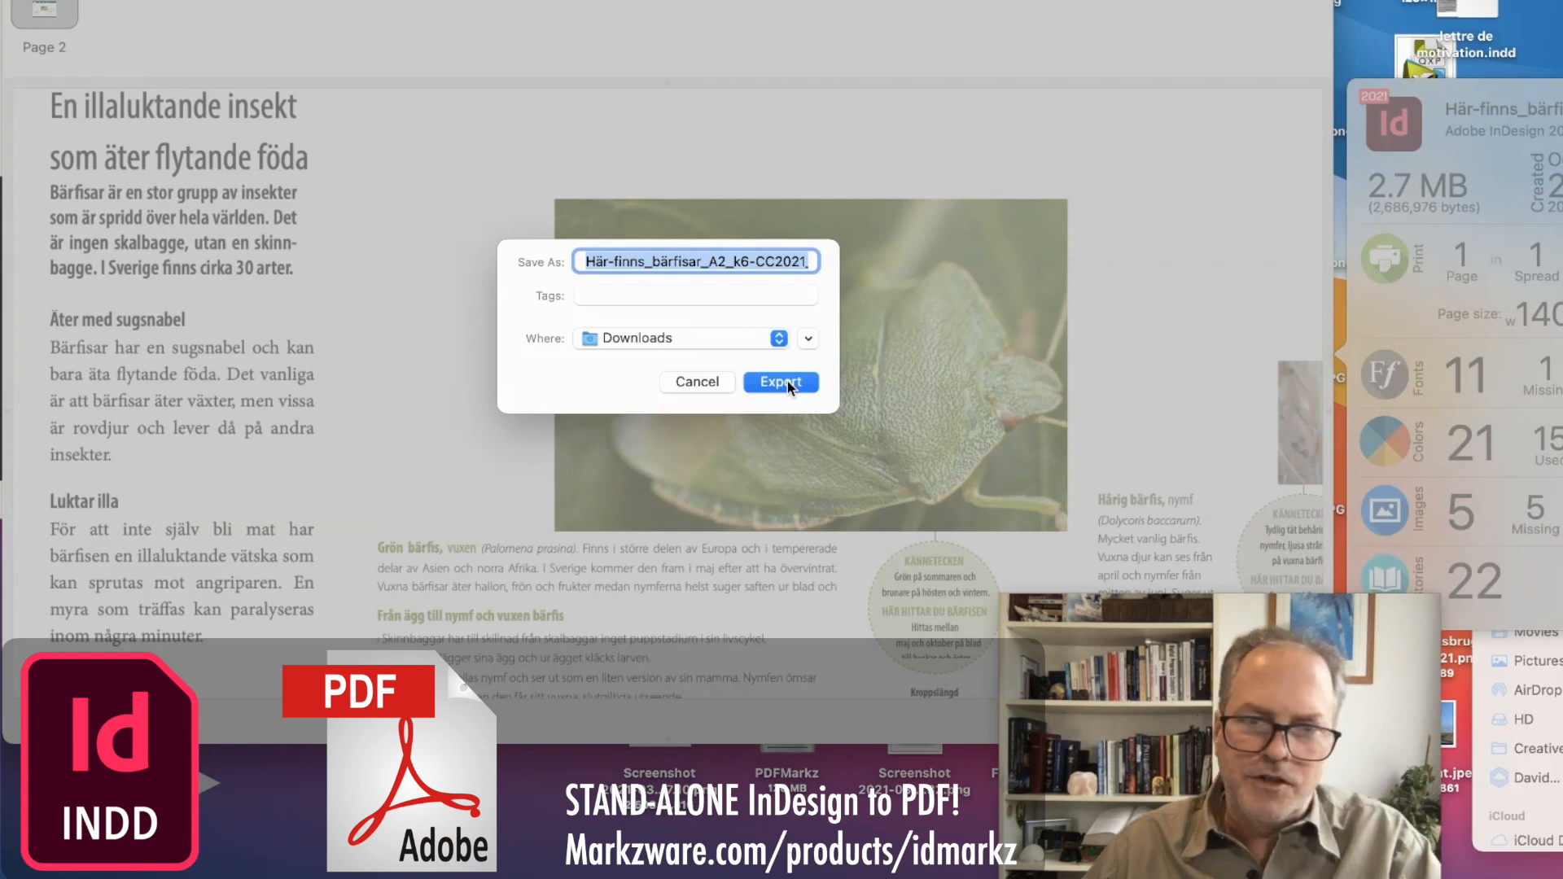
{"action": "left_click", "coordinate": [780, 382]}
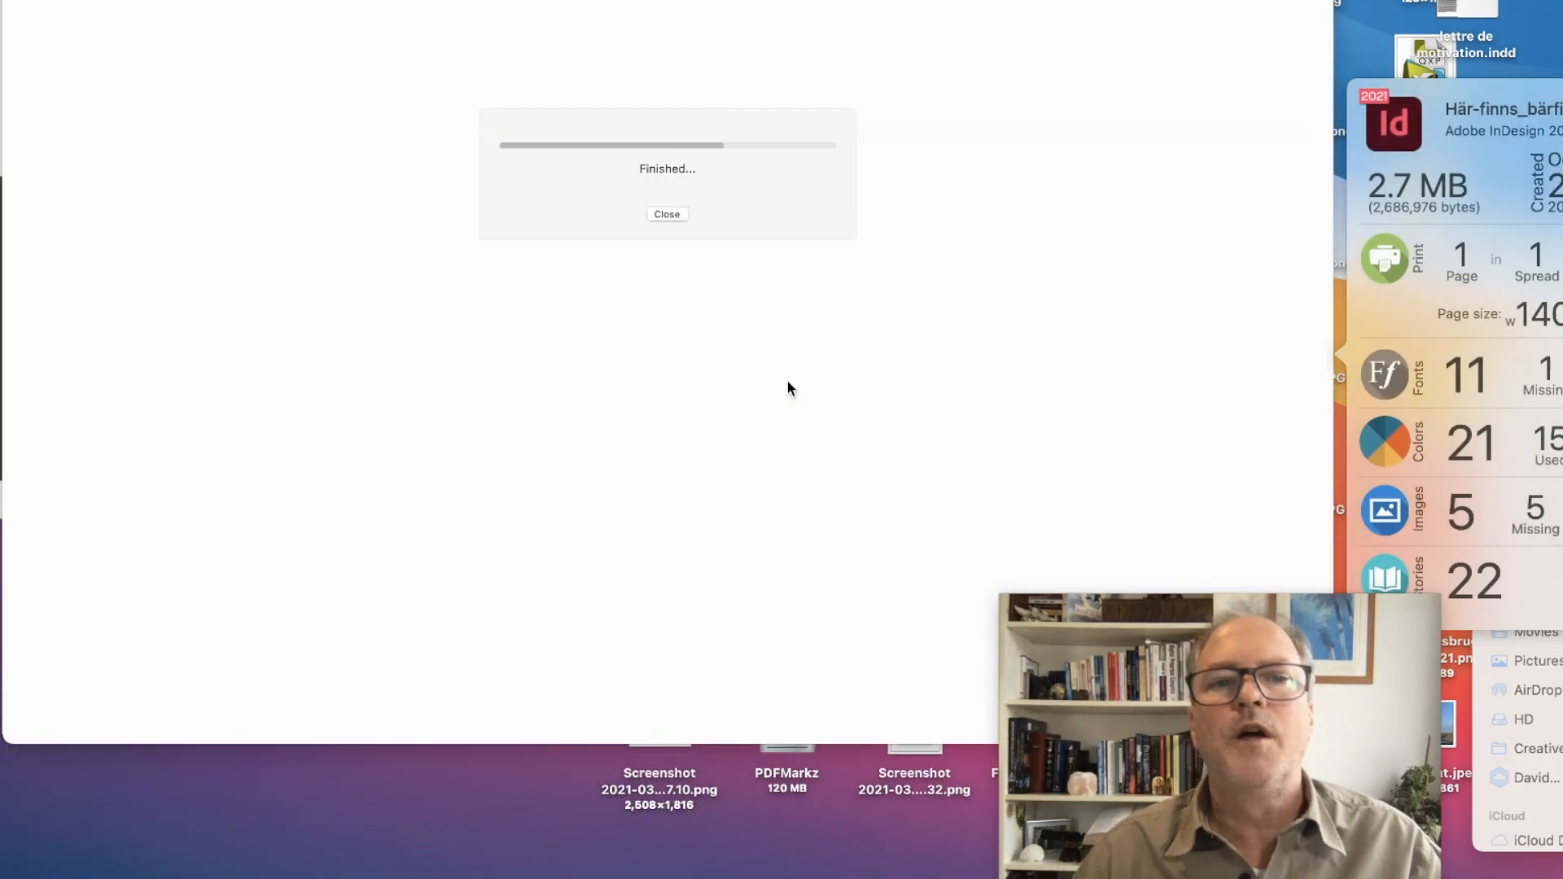
{"action": "left_click", "coordinate": [666, 213]}
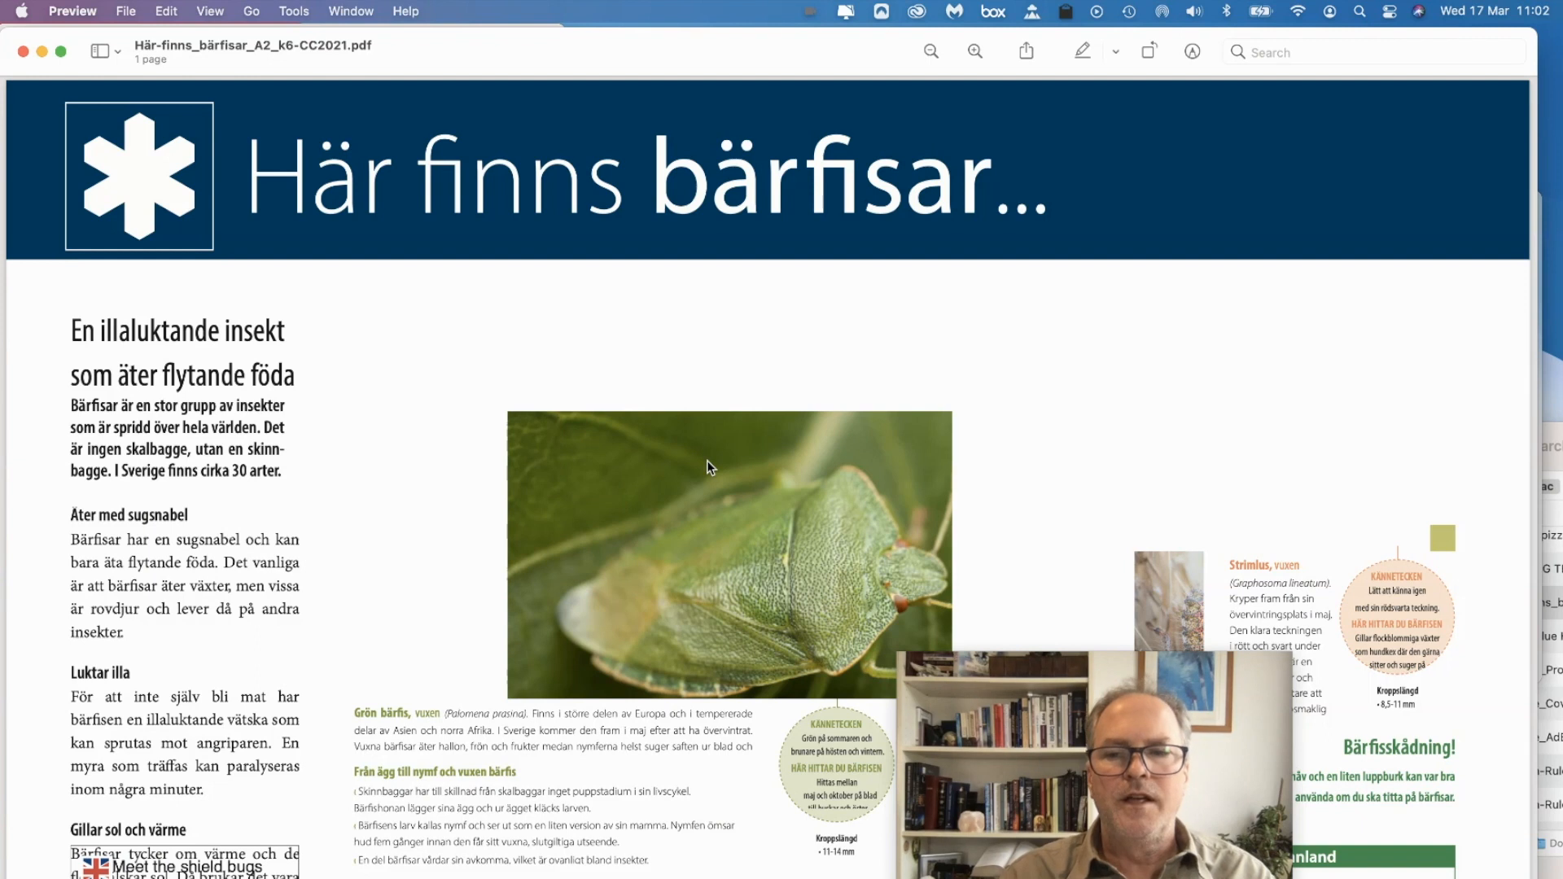
{"action": "mouse_move", "coordinate": [120, 179]}
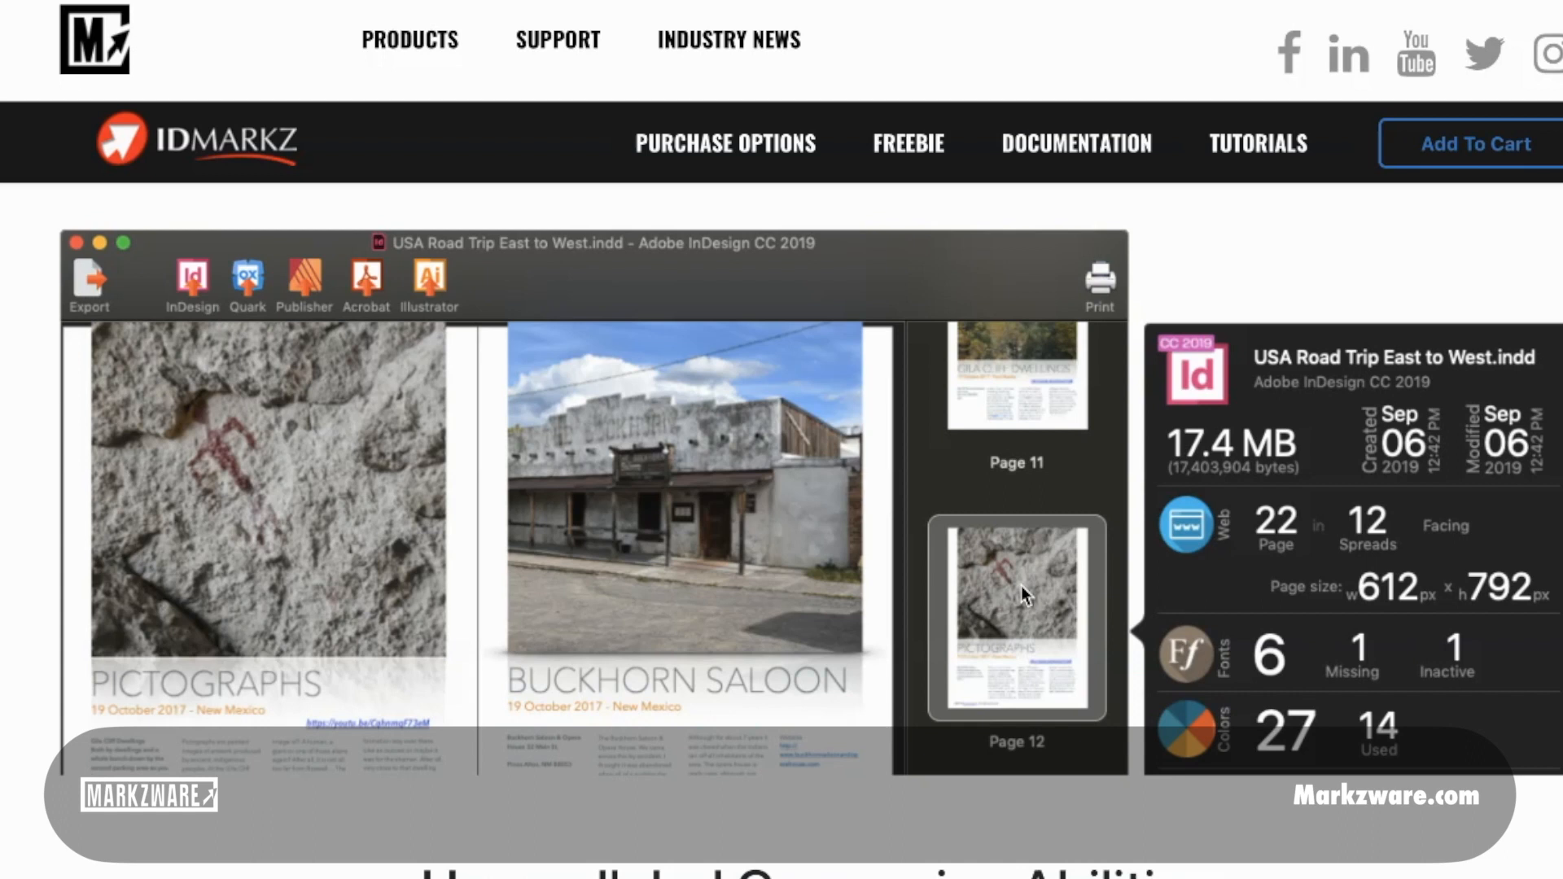
Step: View the exported one-page Här finns bärfisar PDF in Preview
{"action": "left_click", "coordinate": [409, 40]}
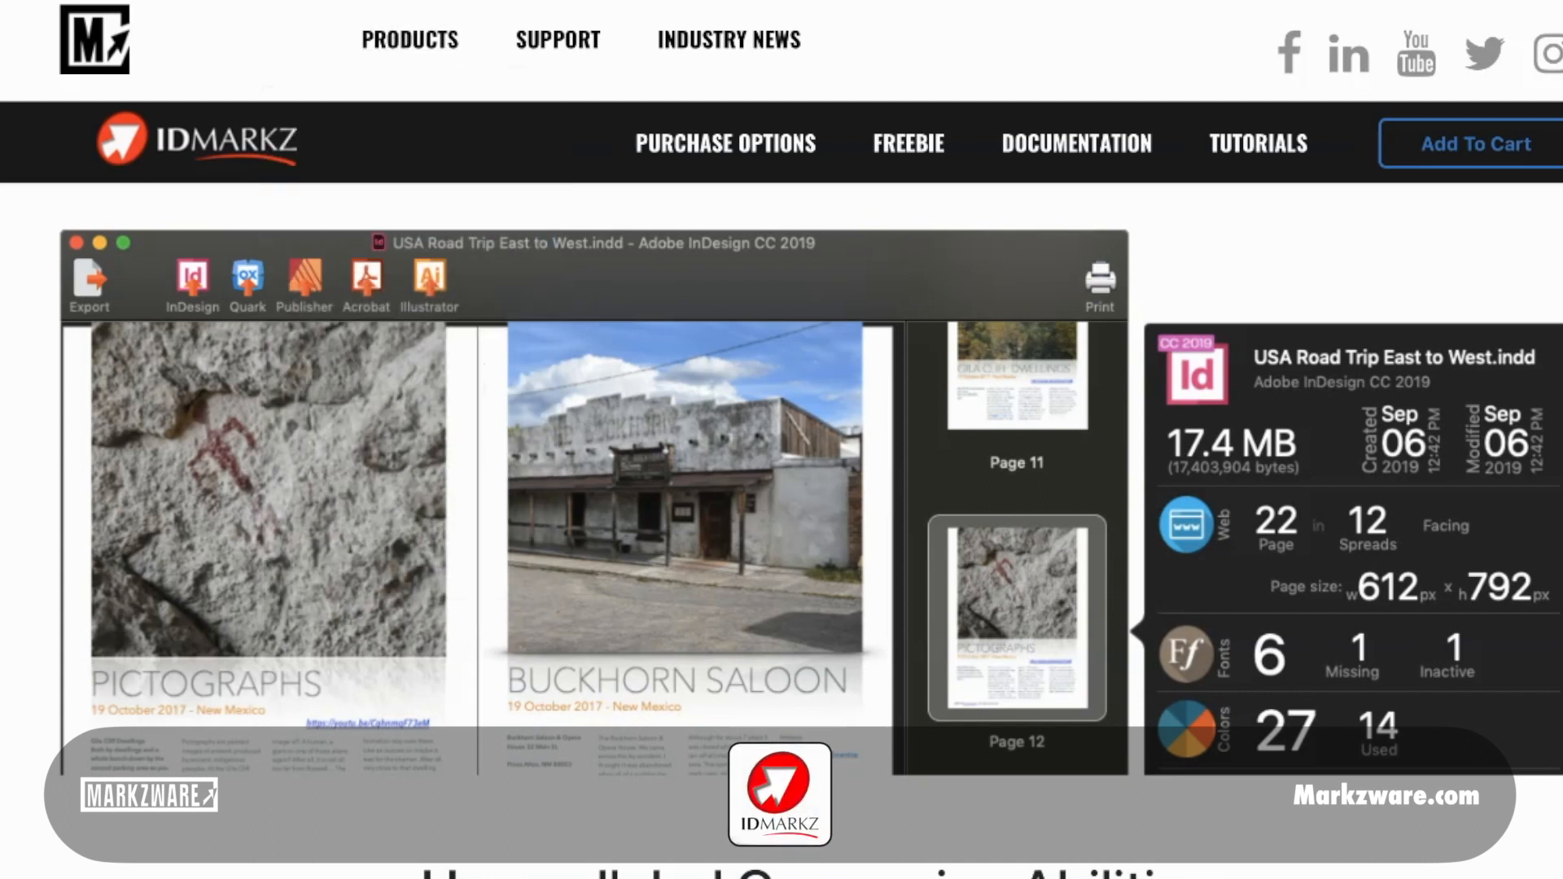
{"action": "mouse_move", "coordinate": [267, 849]}
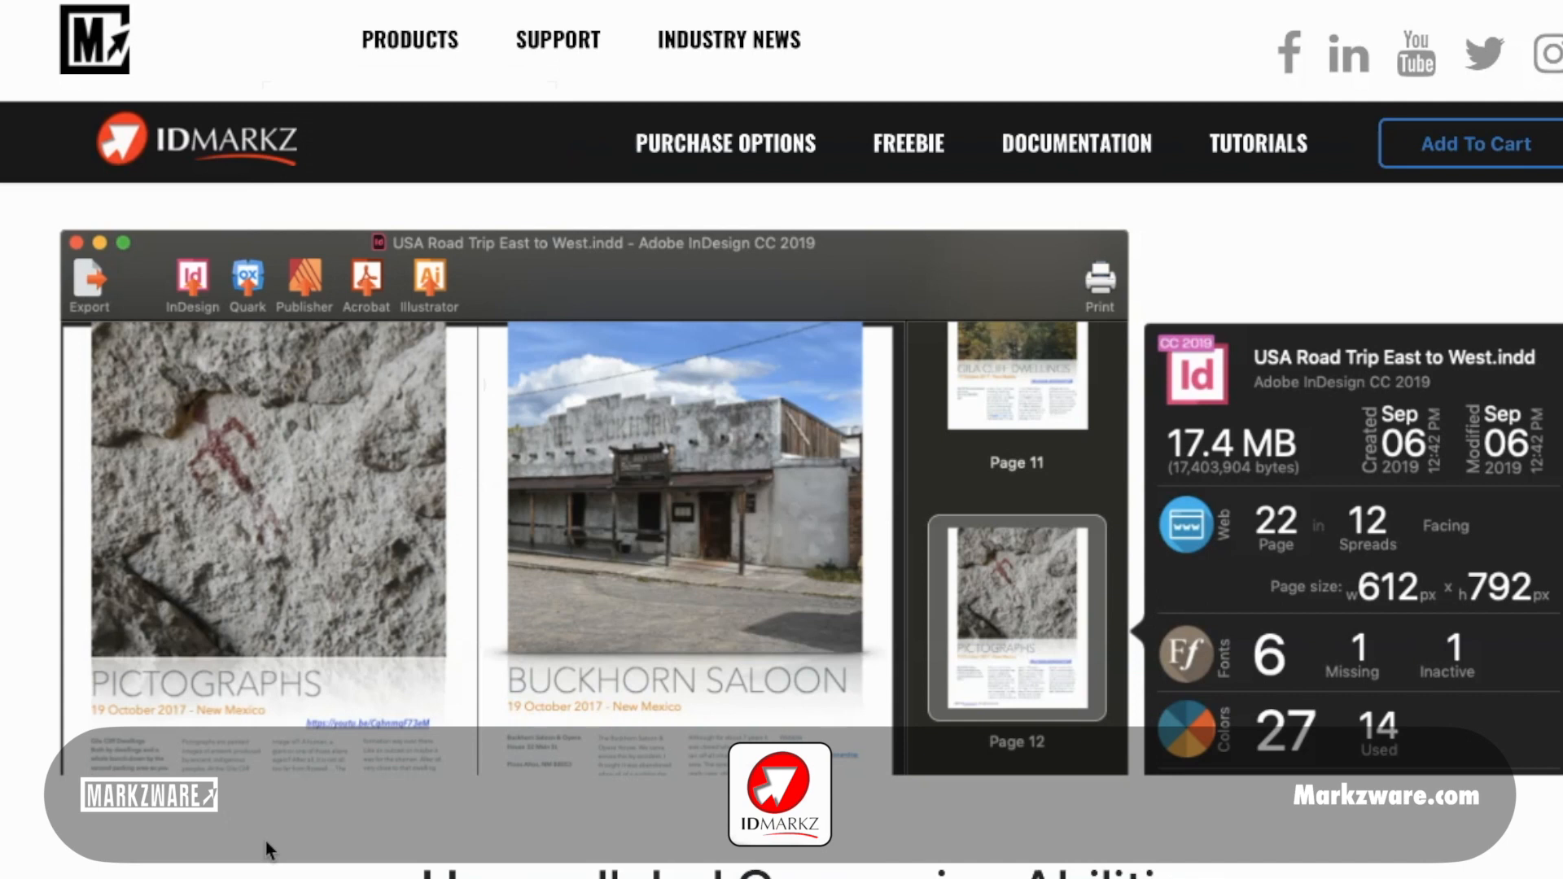
{"action": "scroll", "scroll_direction": "down", "scroll_amount": 3}
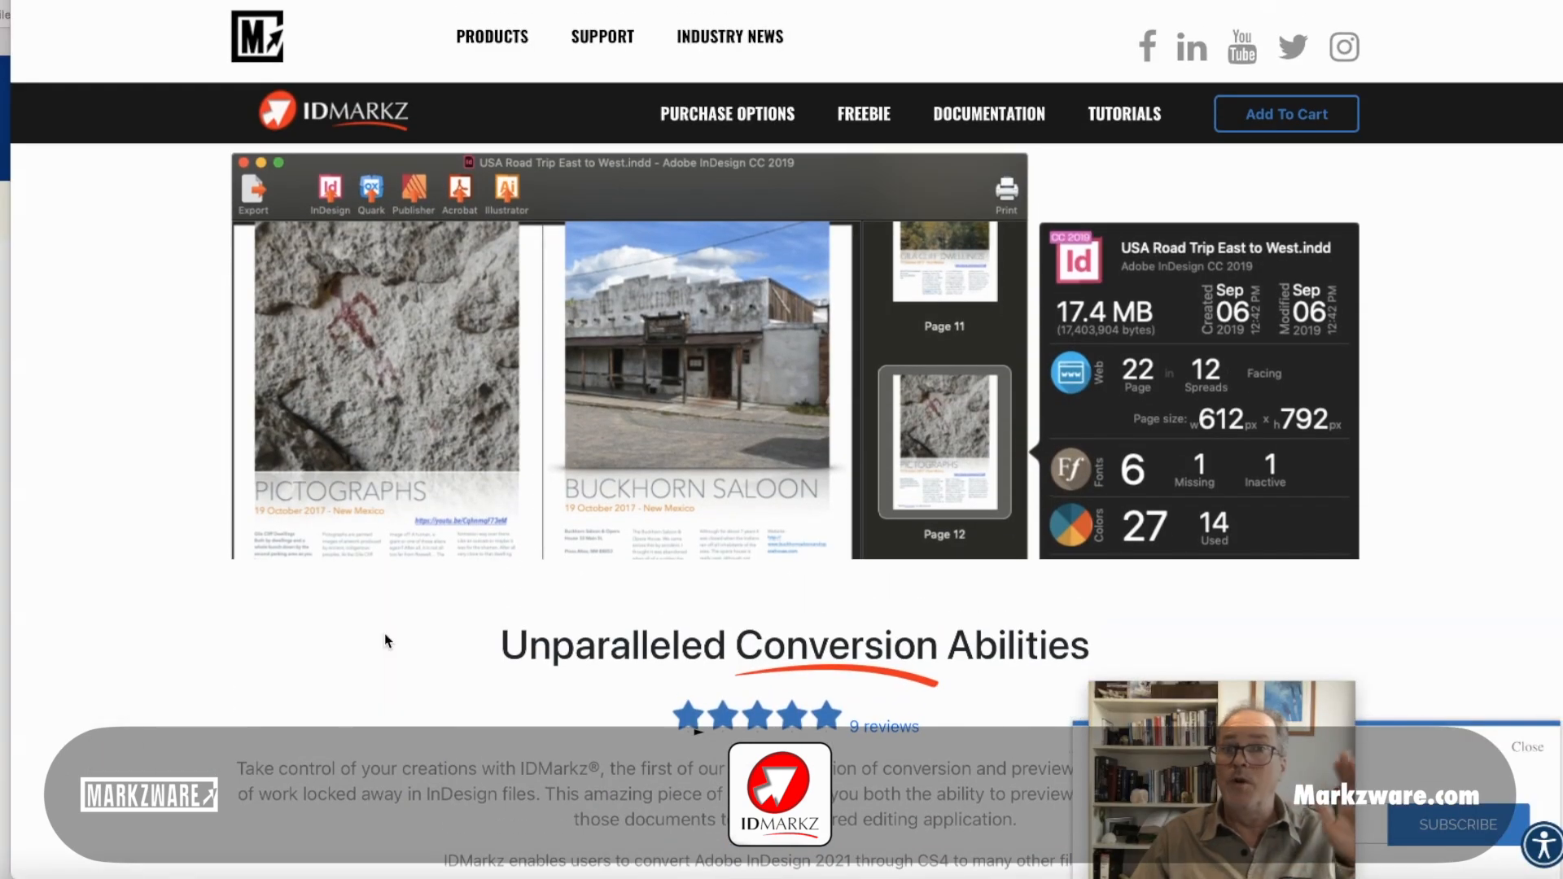
{"action": "scroll", "scroll_direction": "down", "scroll_amount": 3}
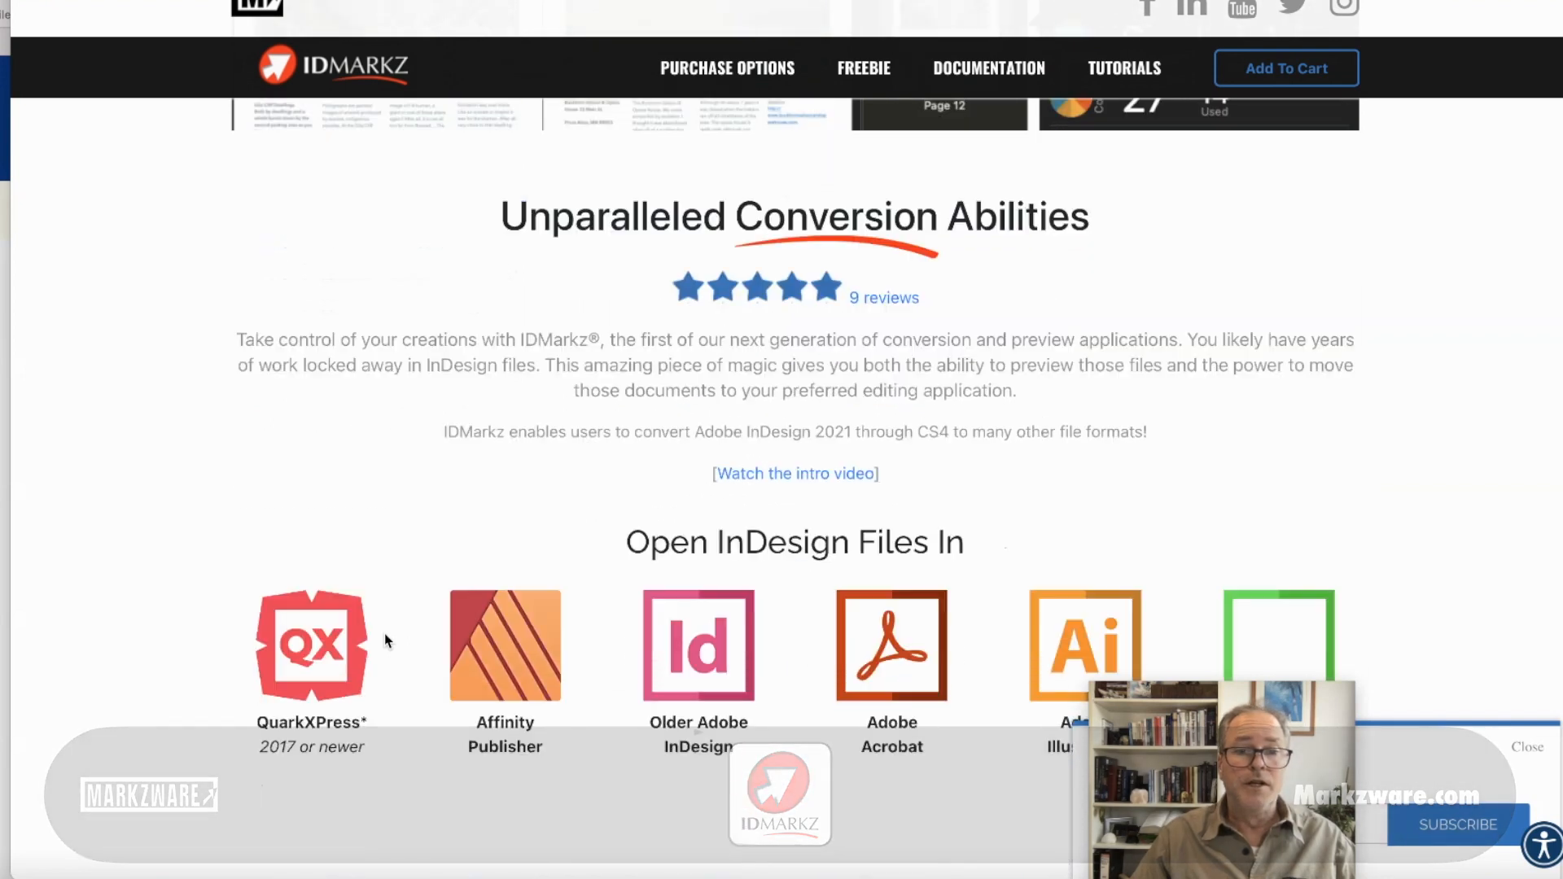
{"action": "scroll", "scroll_direction": "up", "scroll_amount": 3}
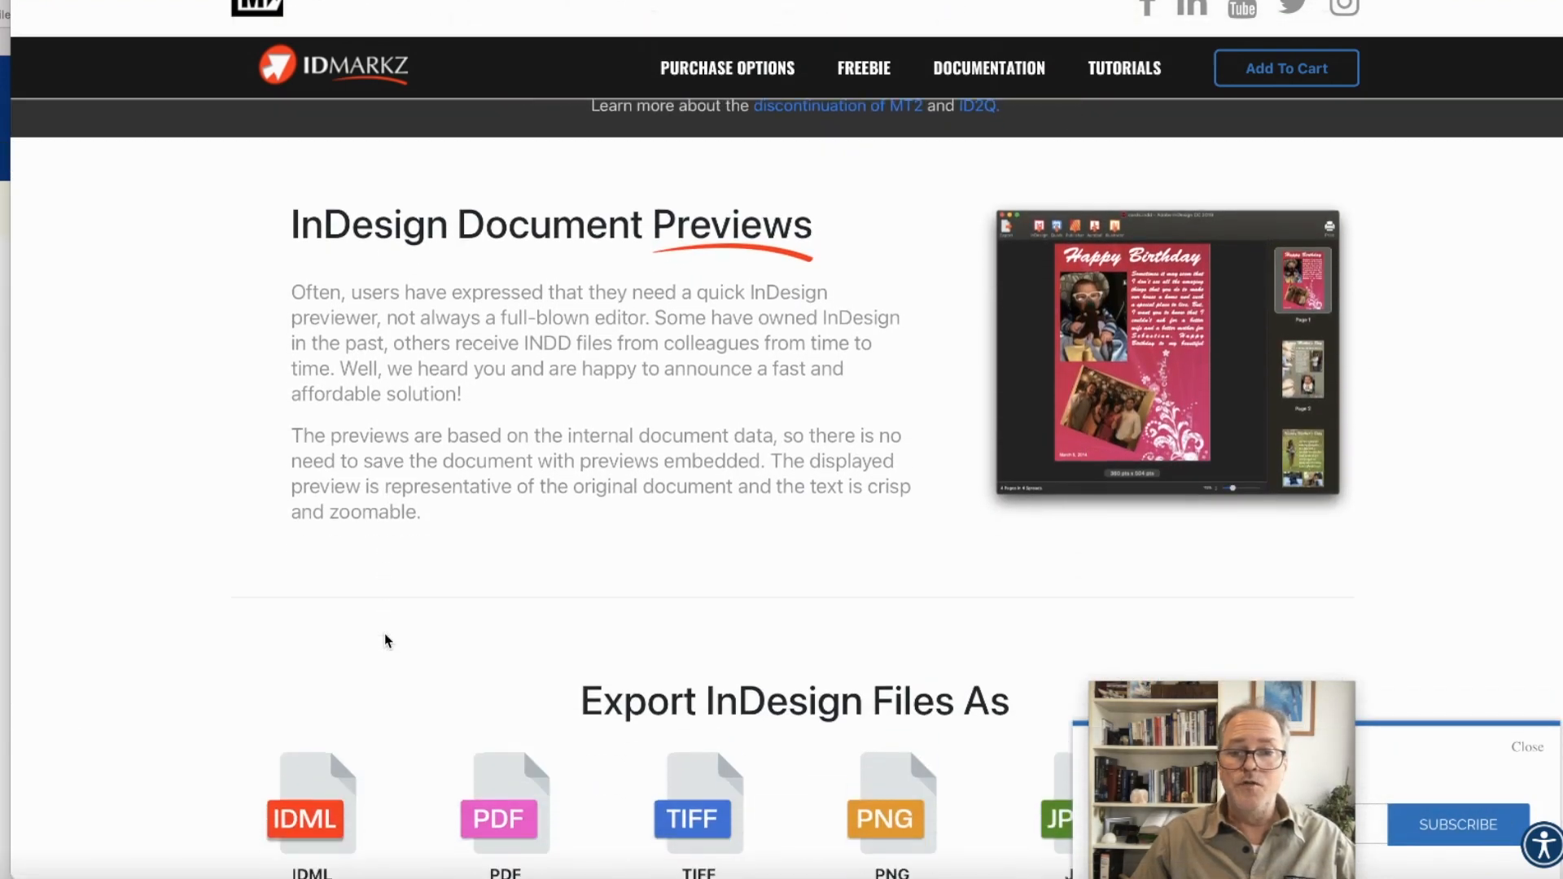
{"action": "scroll", "scroll_direction": "down", "scroll_amount": 3}
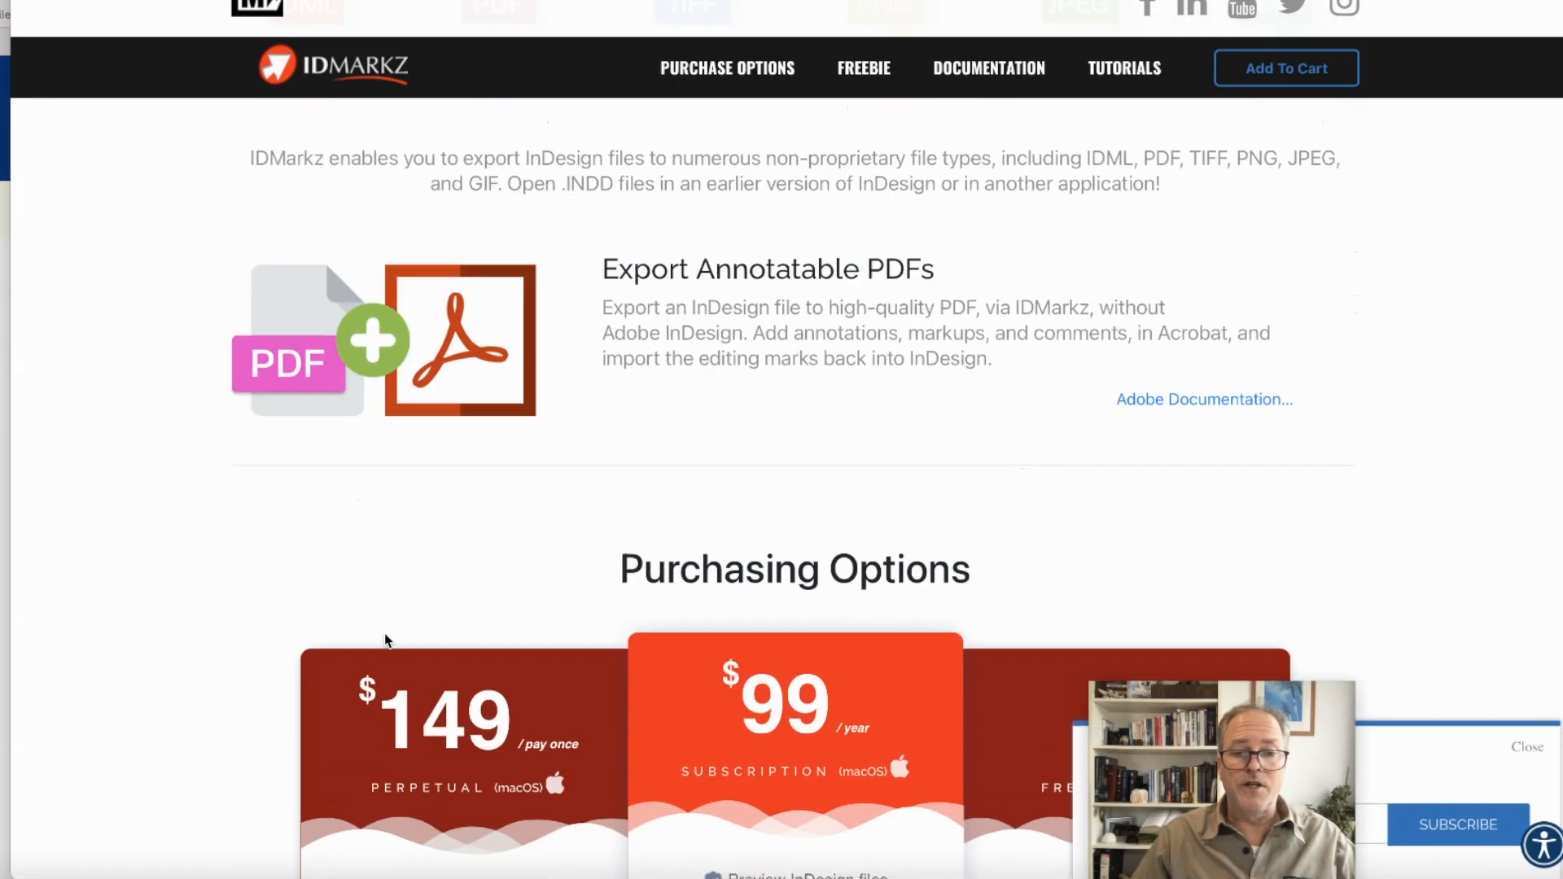
{"action": "scroll", "scroll_direction": "down", "scroll_amount": 3}
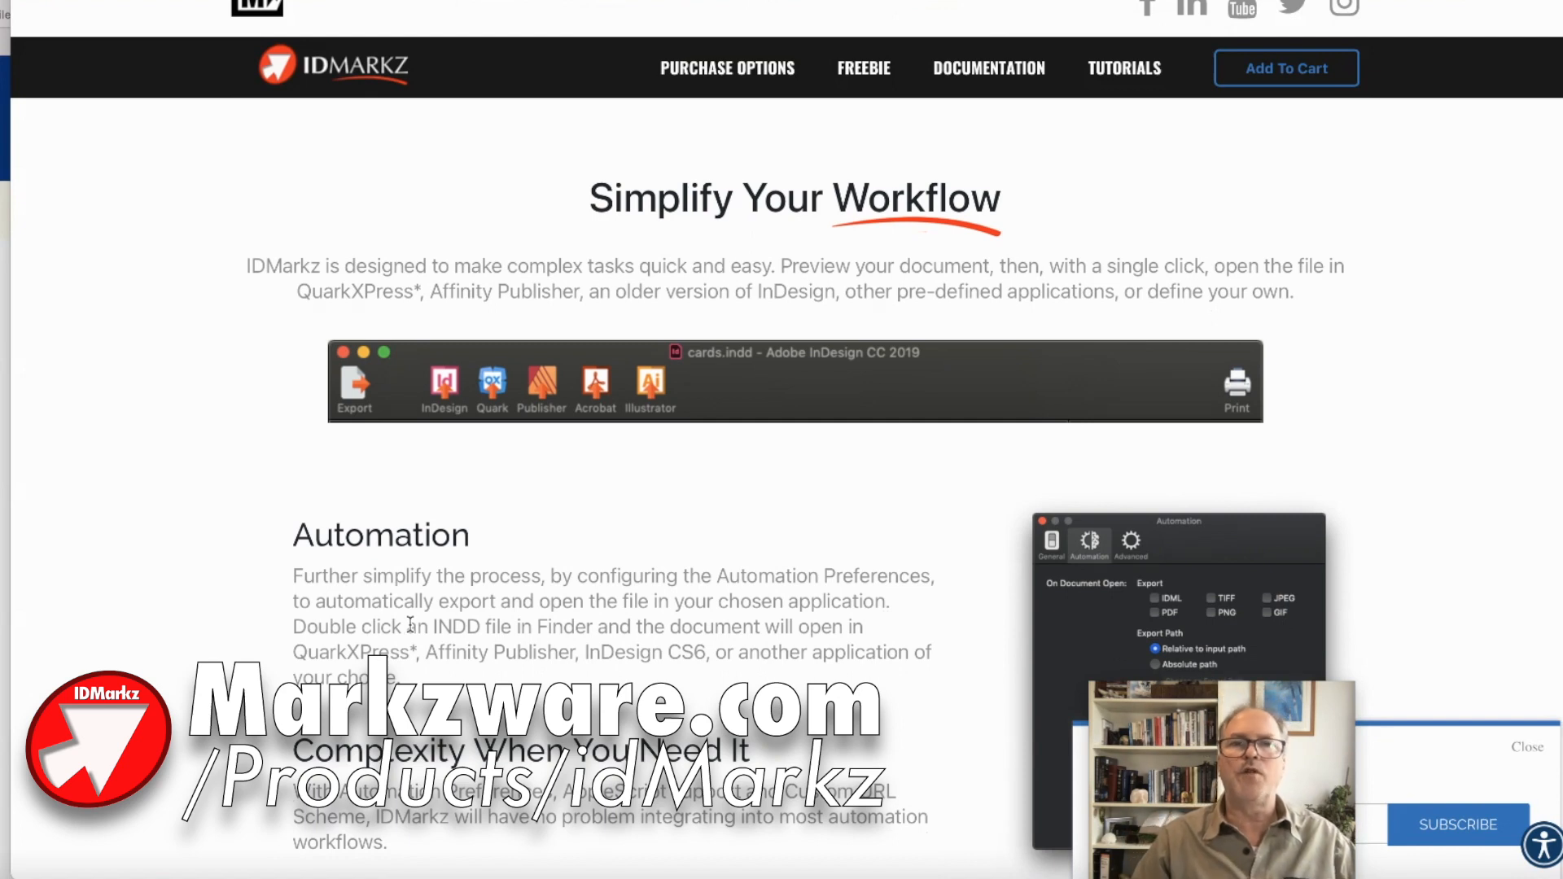
{"action": "scroll", "scroll_direction": "down", "scroll_amount": 3}
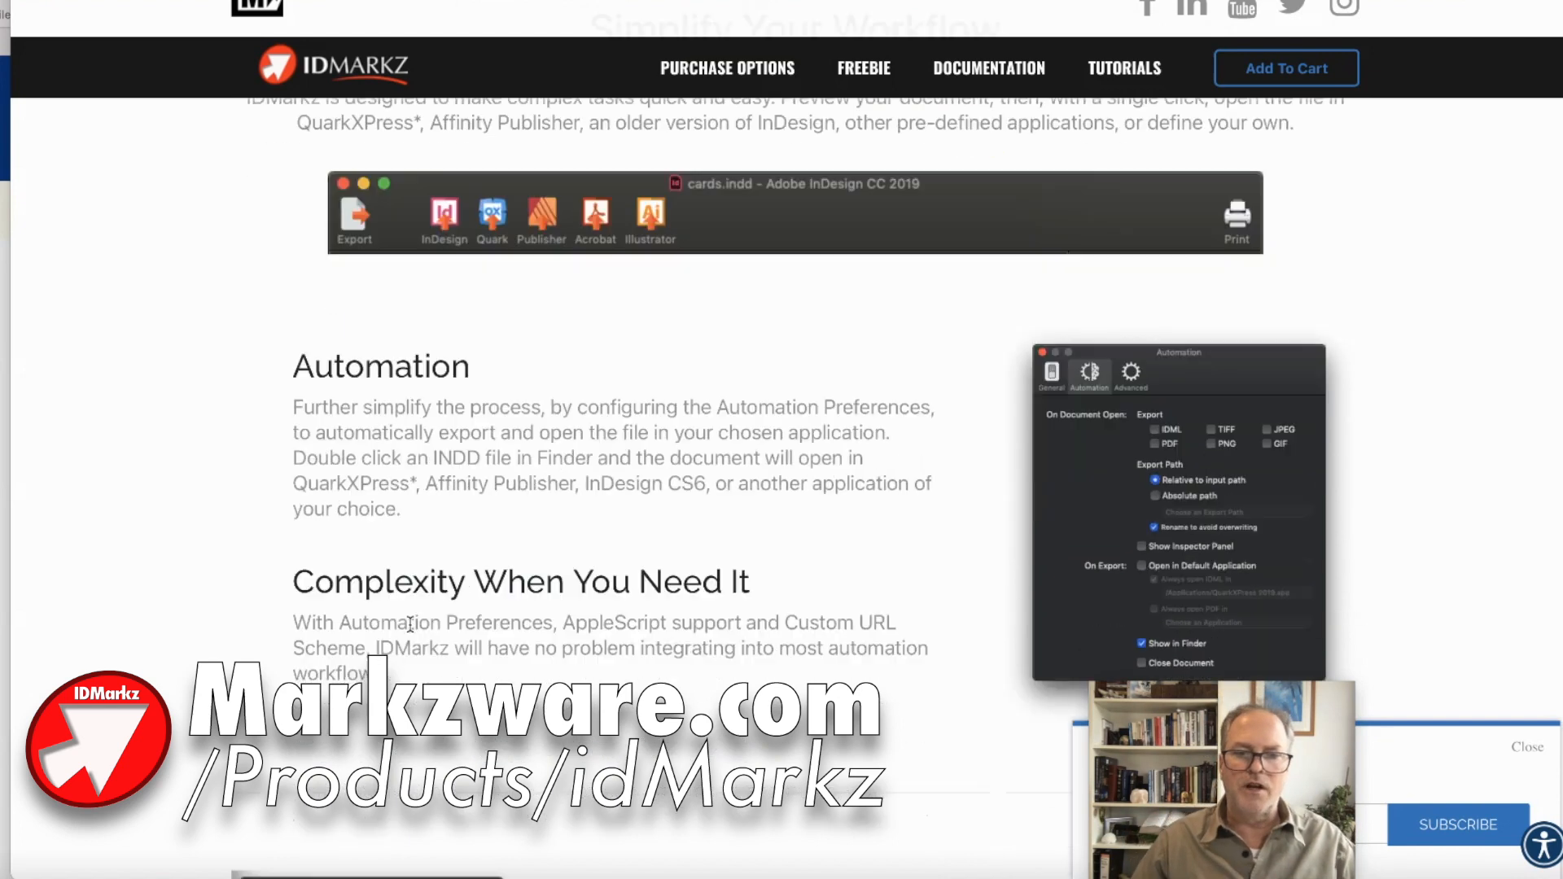
{"action": "scroll", "scroll_direction": "up", "scroll_amount": 3}
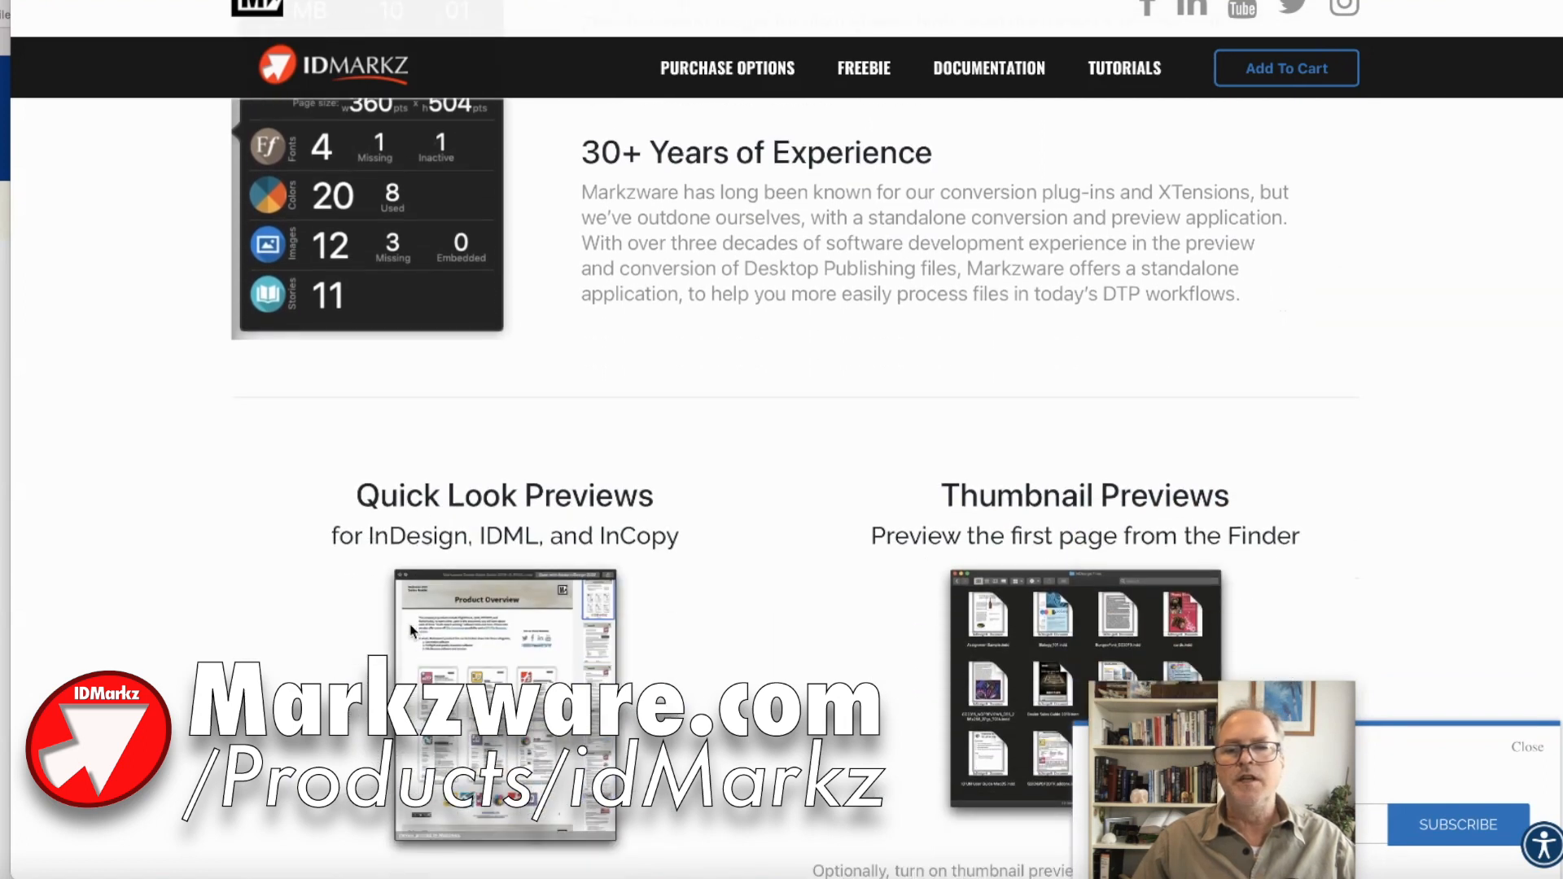
{"action": "scroll", "scroll_direction": "down", "scroll_amount": 3}
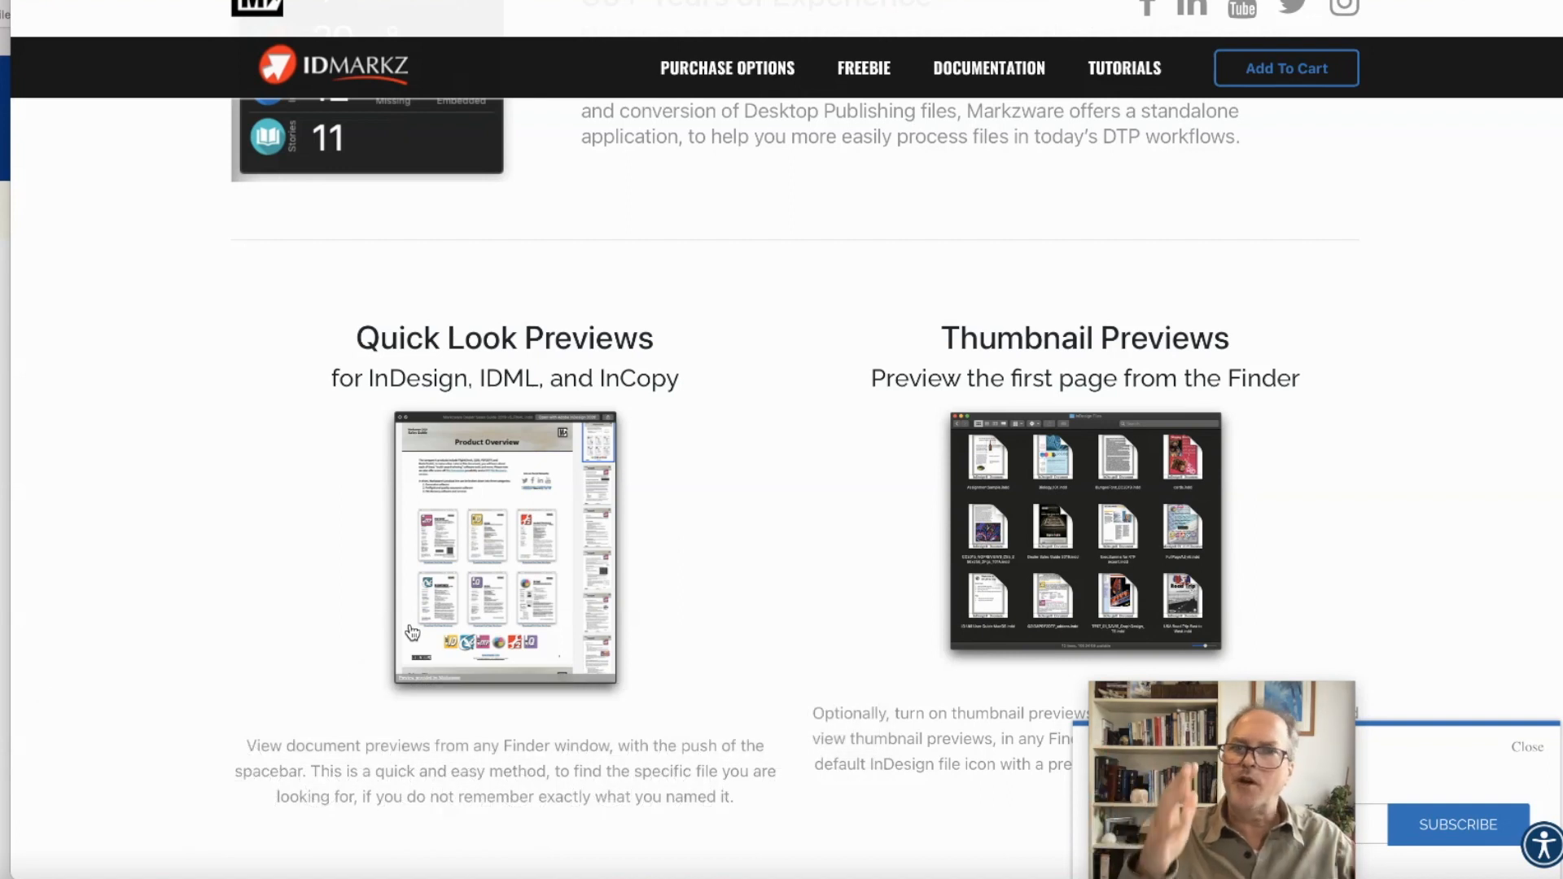
{"action": "scroll", "scroll_direction": "down", "scroll_amount": 3}
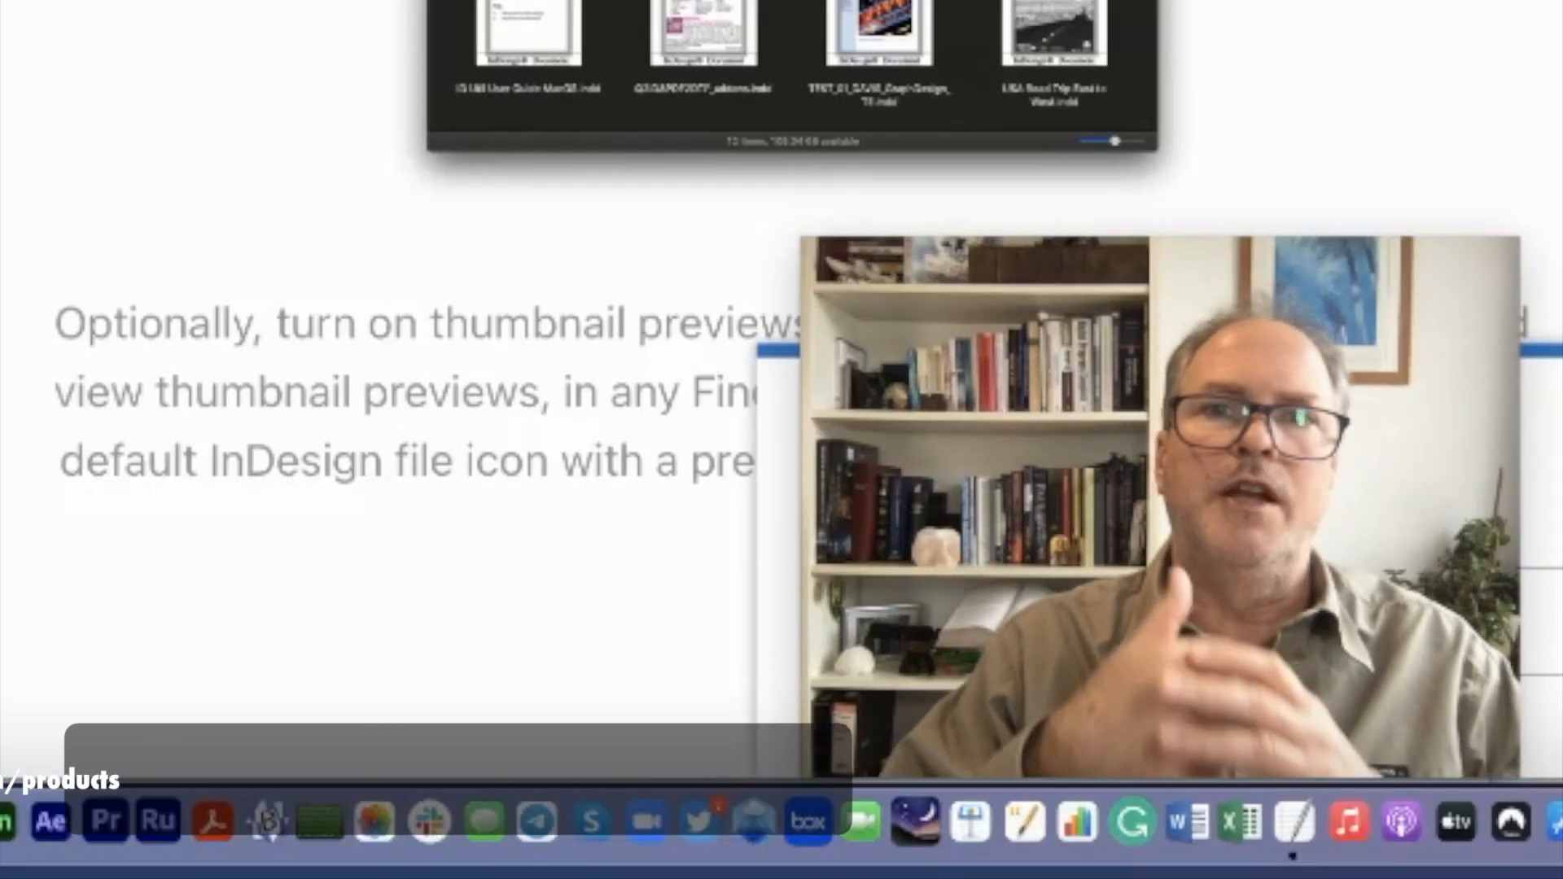